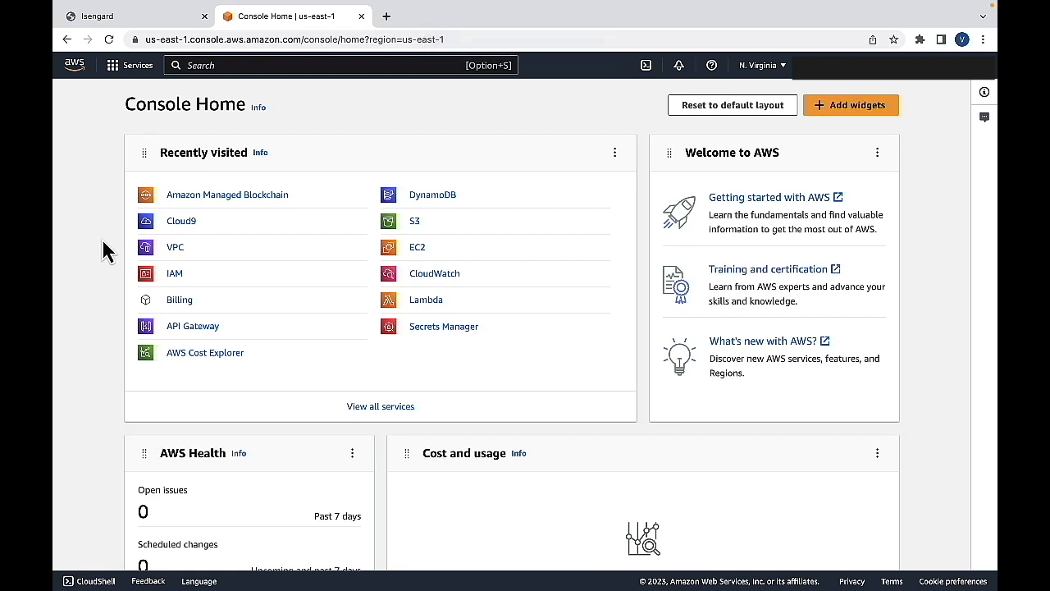
pyautogui.moveTo(226, 193)
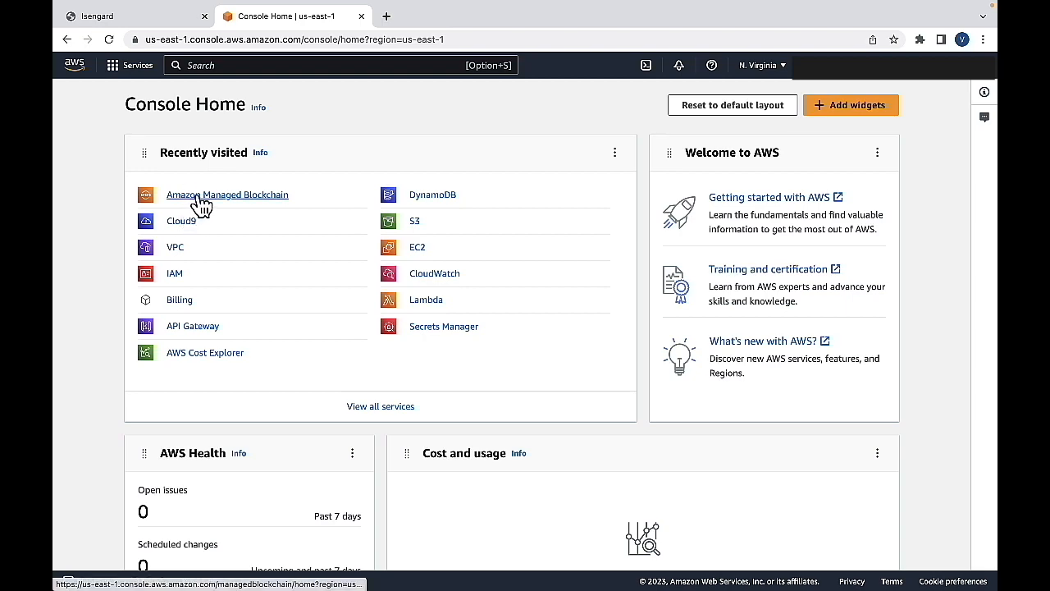
# - Go to the Amazon Managed Blockchain service from Recently visited on Console Home
pyautogui.click(226, 194)
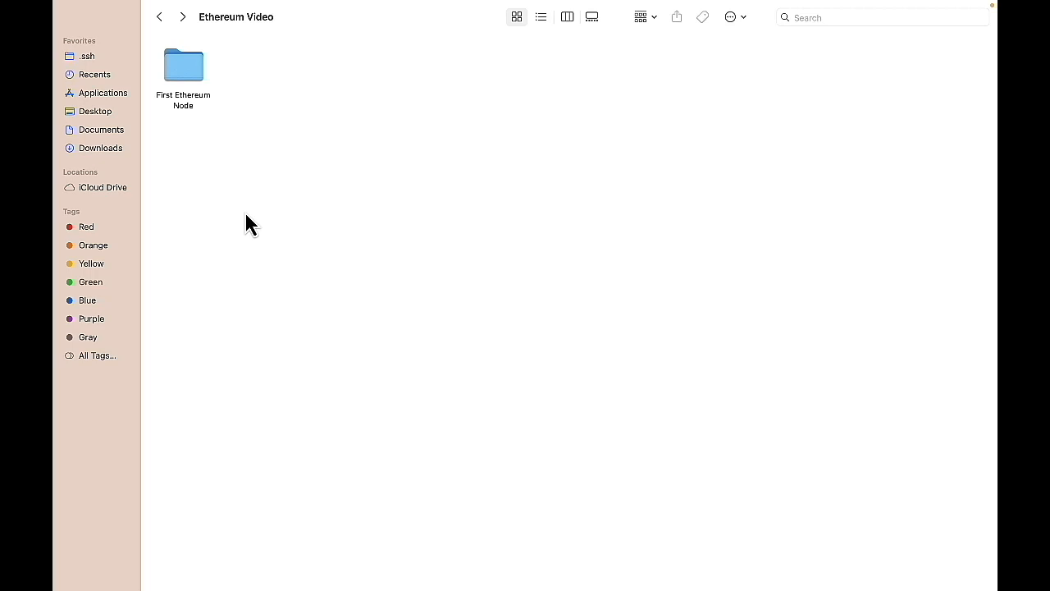
pyautogui.moveTo(190, 75)
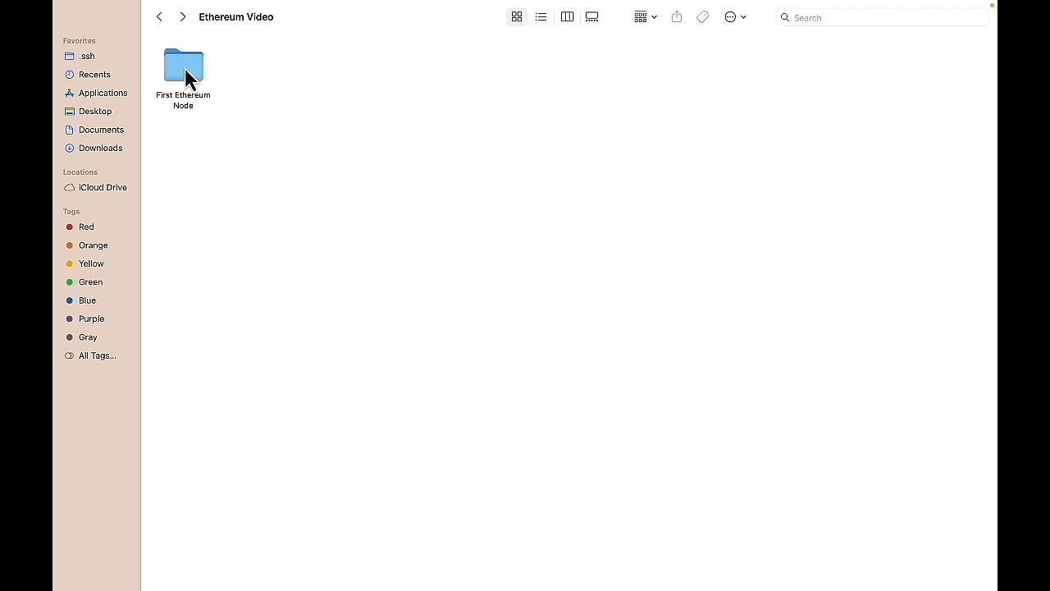
# - Start a new terminal at the First Ethereum Node folder from its context menu
pyautogui.rightClick(184, 66)
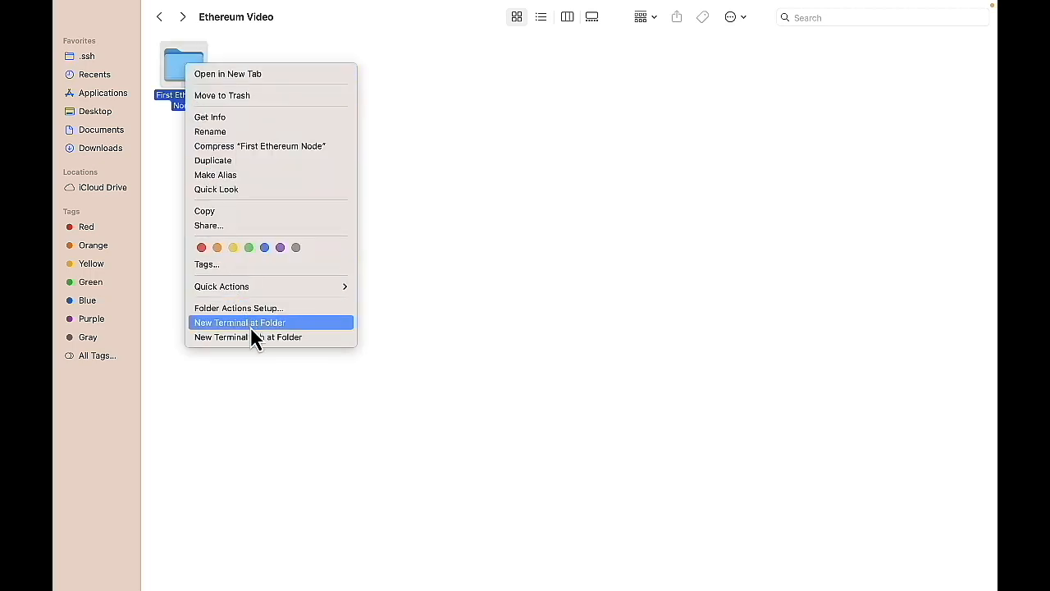
pyautogui.click(239, 321)
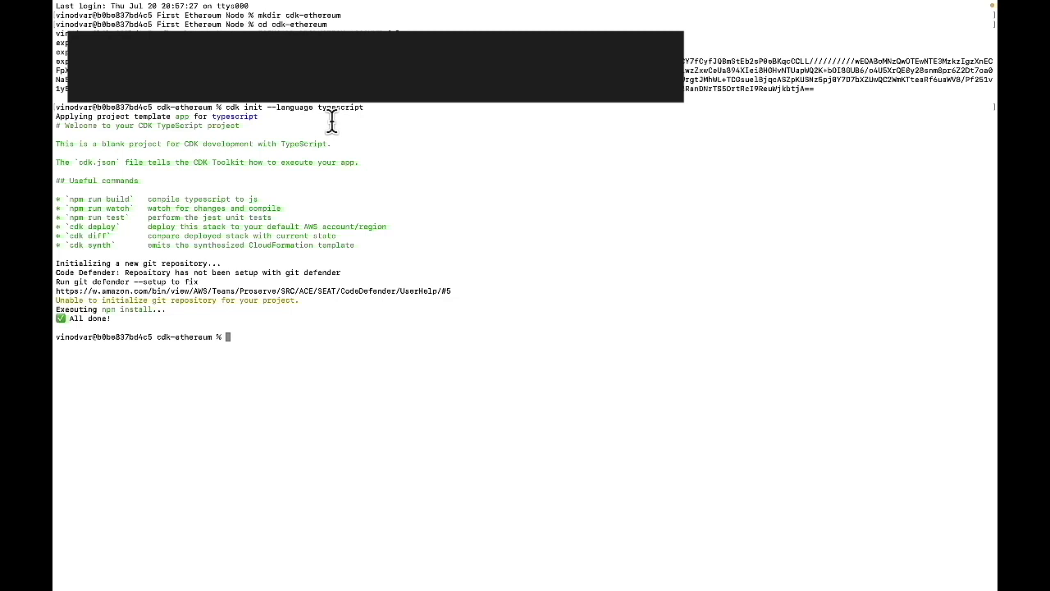
pyautogui.moveTo(276, 384)
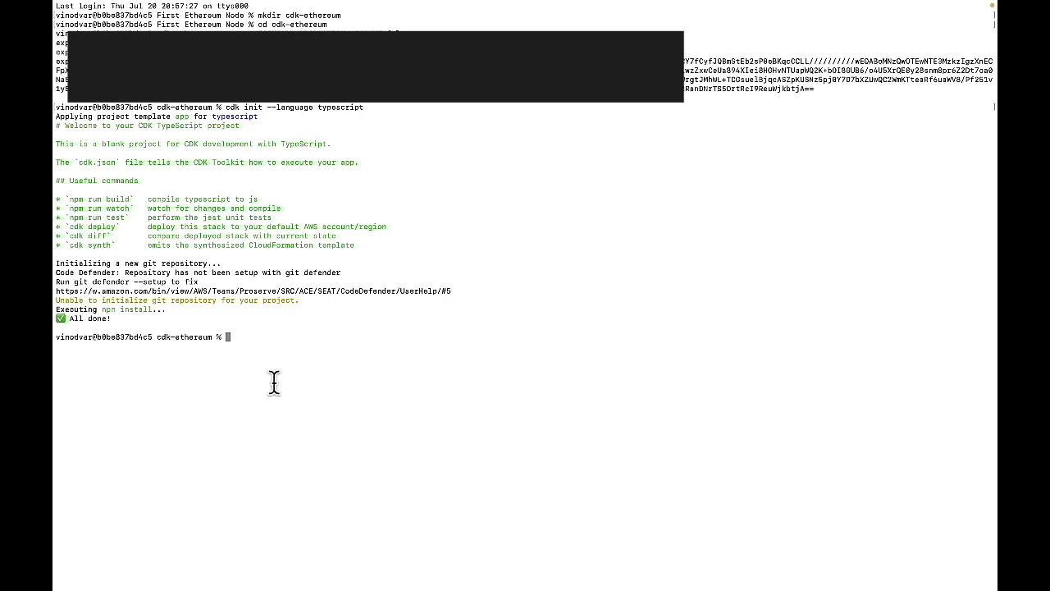
pyautogui.moveTo(299, 377)
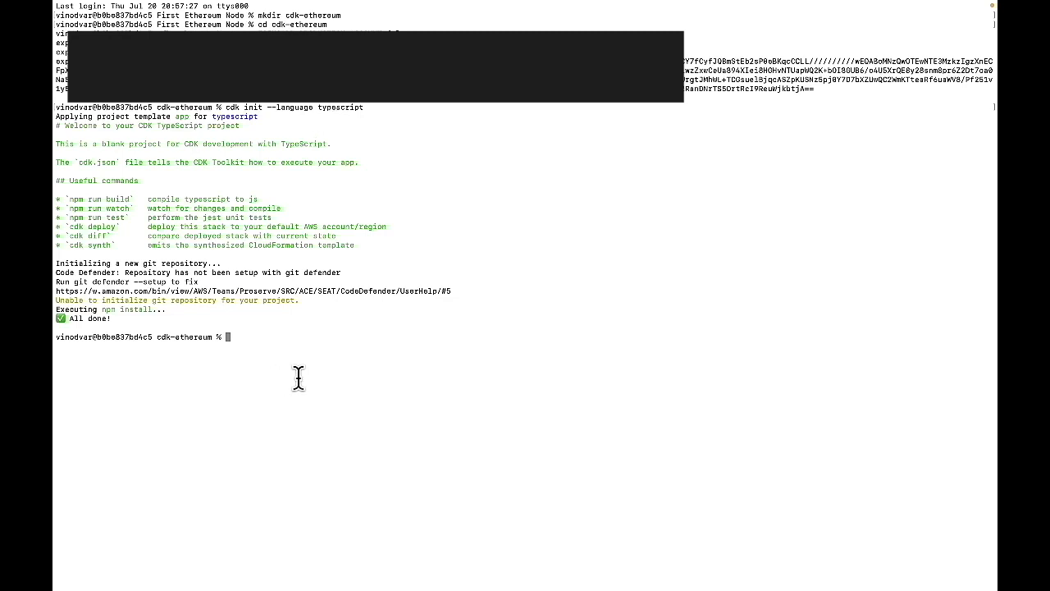
# - Launch the cdk-ethereum project in Visual Studio Code with the code command
pyautogui.write('cod')
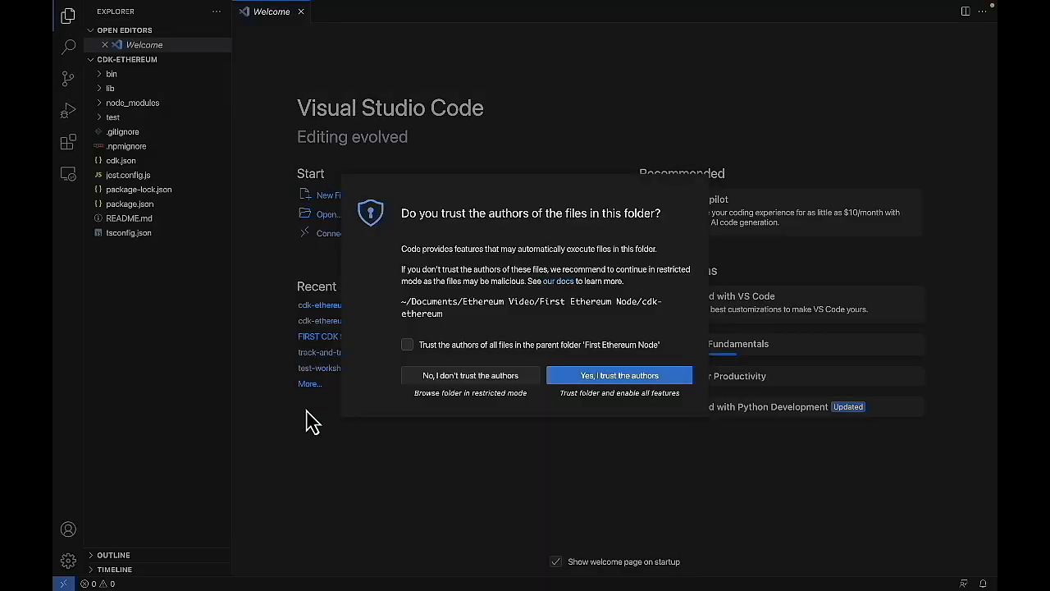
pyautogui.click(619, 374)
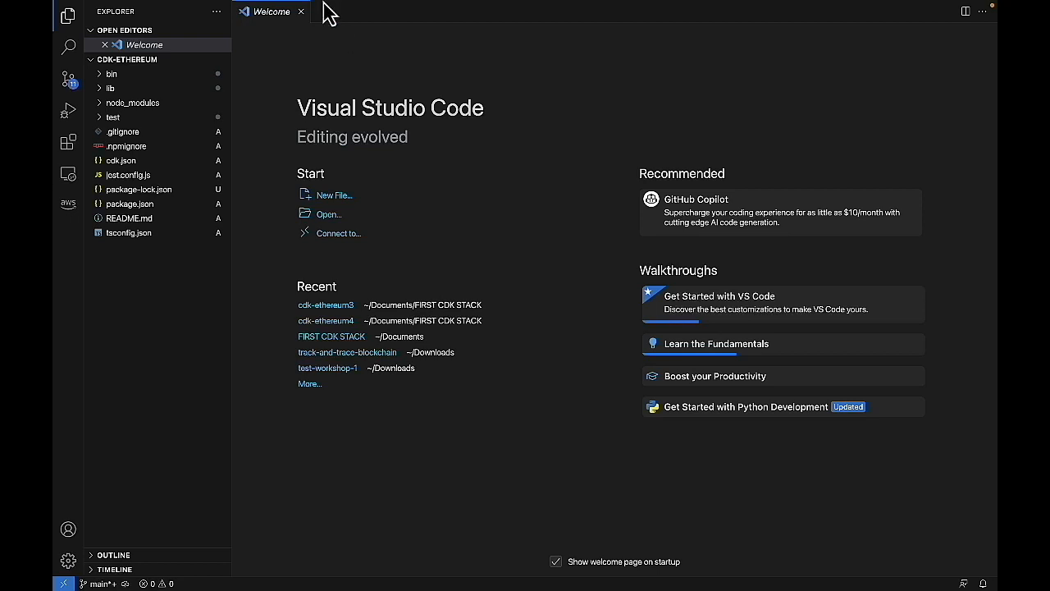
pyautogui.click(333, 7)
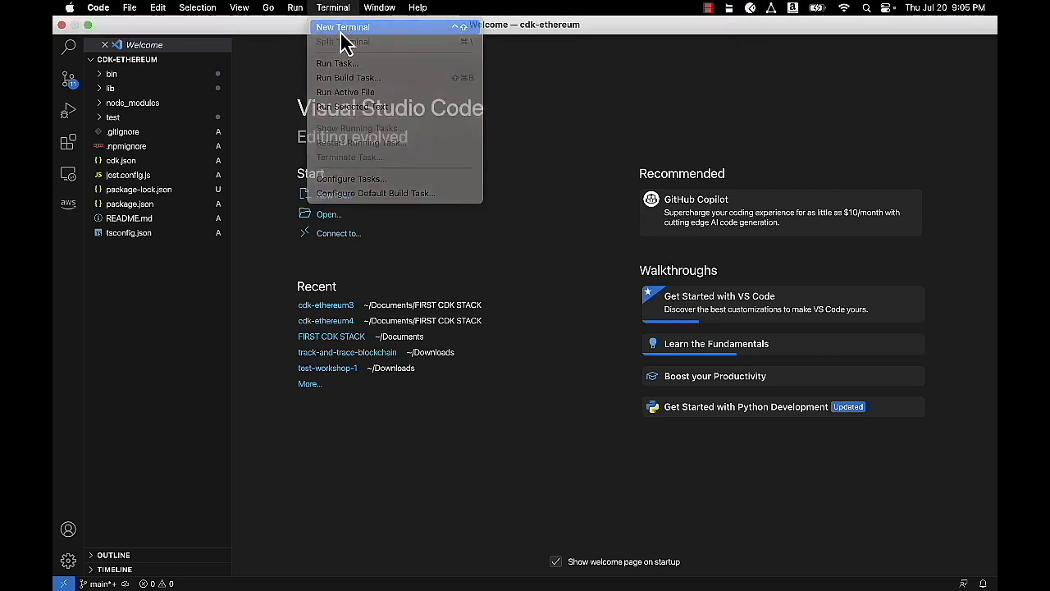
pyautogui.click(341, 26)
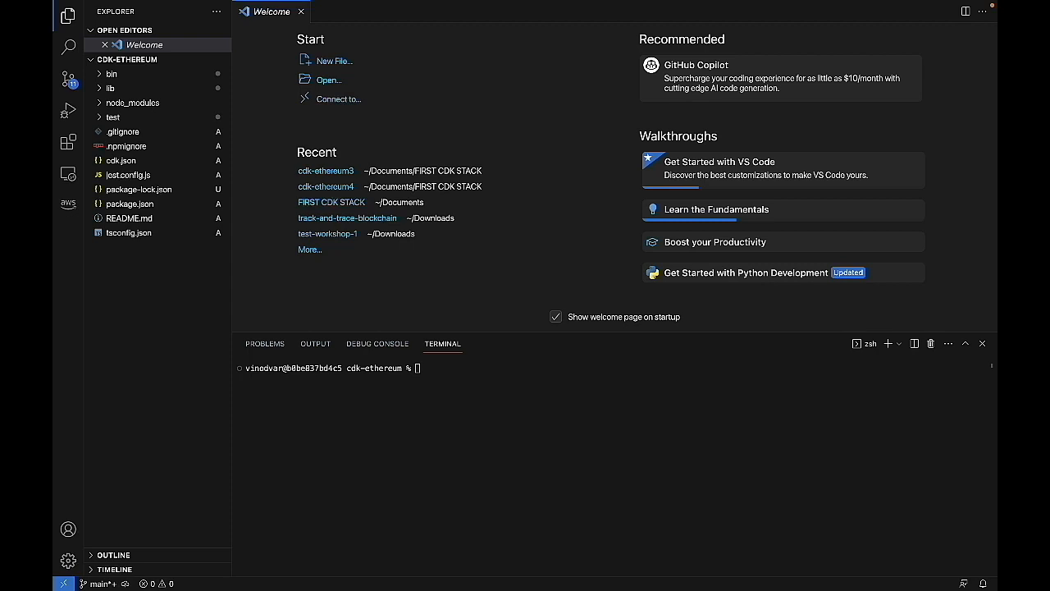
pyautogui.write('npm install --save @cdklabs/cdk-ethereum-node')
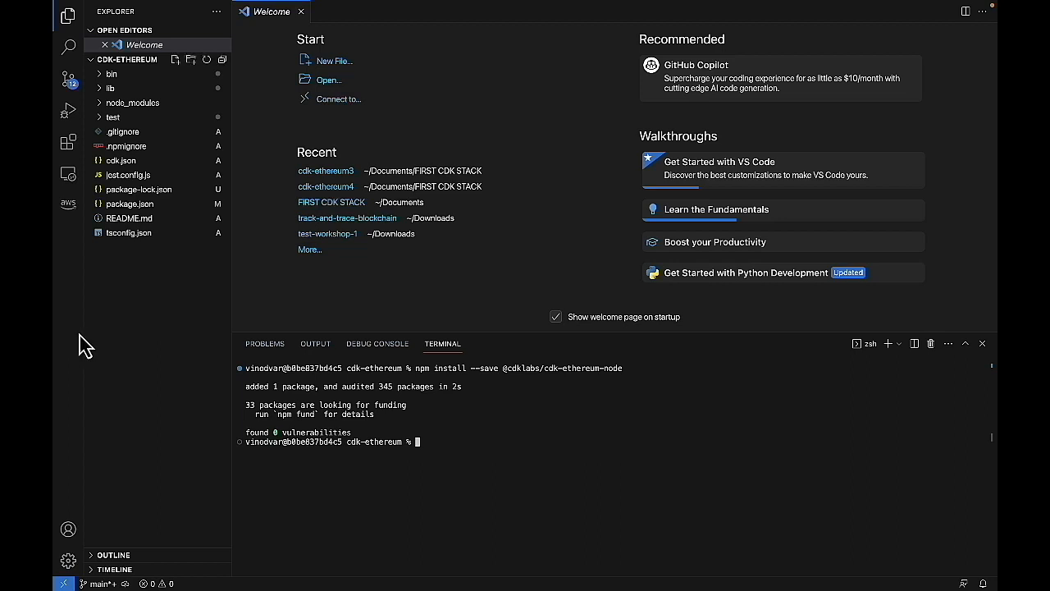
pyautogui.click(112, 88)
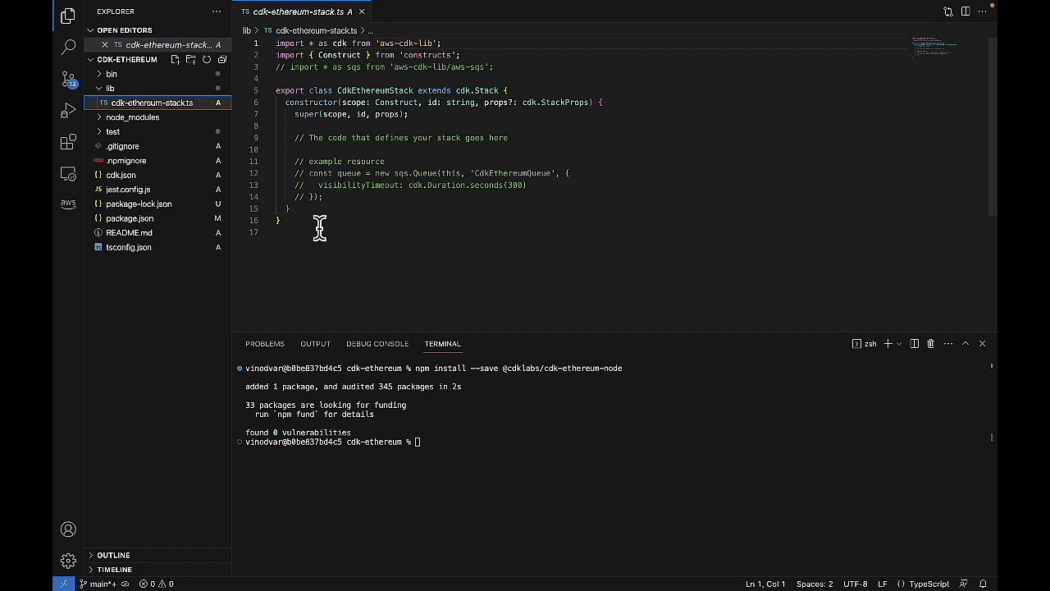
# - Add new EthereumNode(this, 'EthereumNode1', ... in the constructor with EthereumNode auto-imported
pyautogui.click(276, 150)
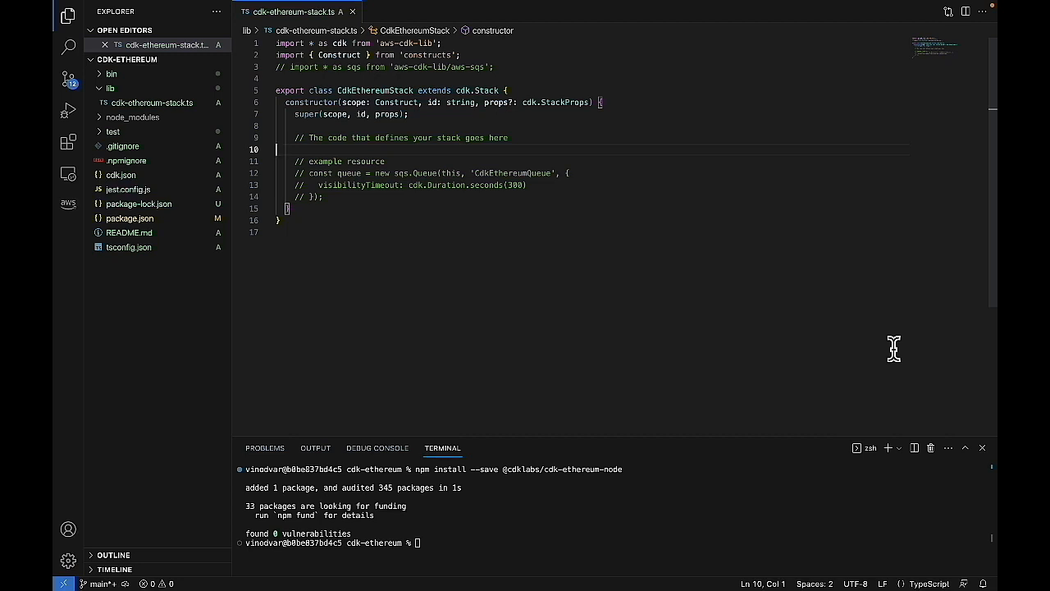
pyautogui.press('Enter')
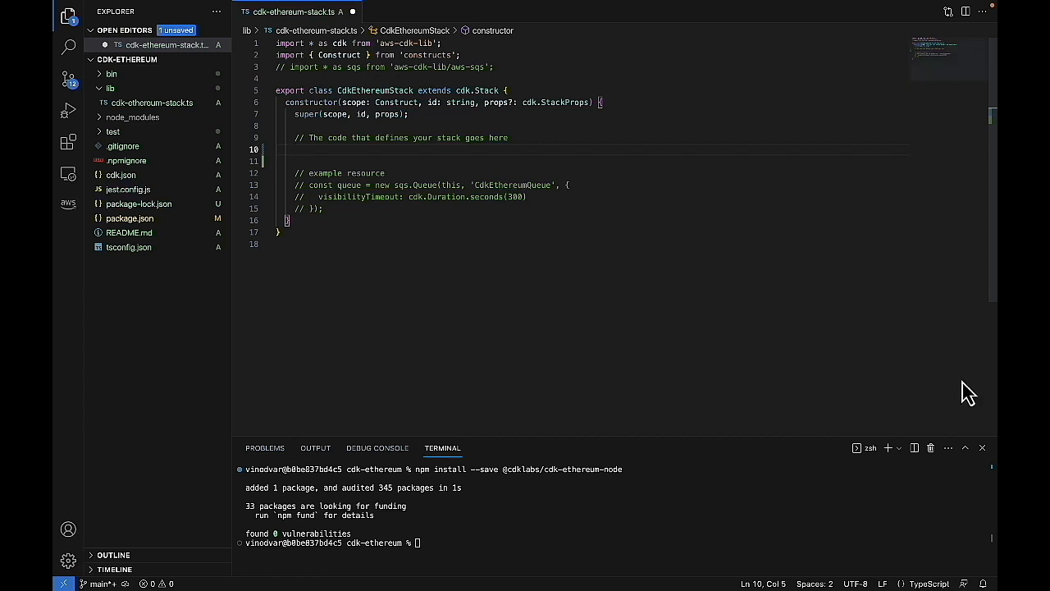
pyautogui.write('new EthereumNode')
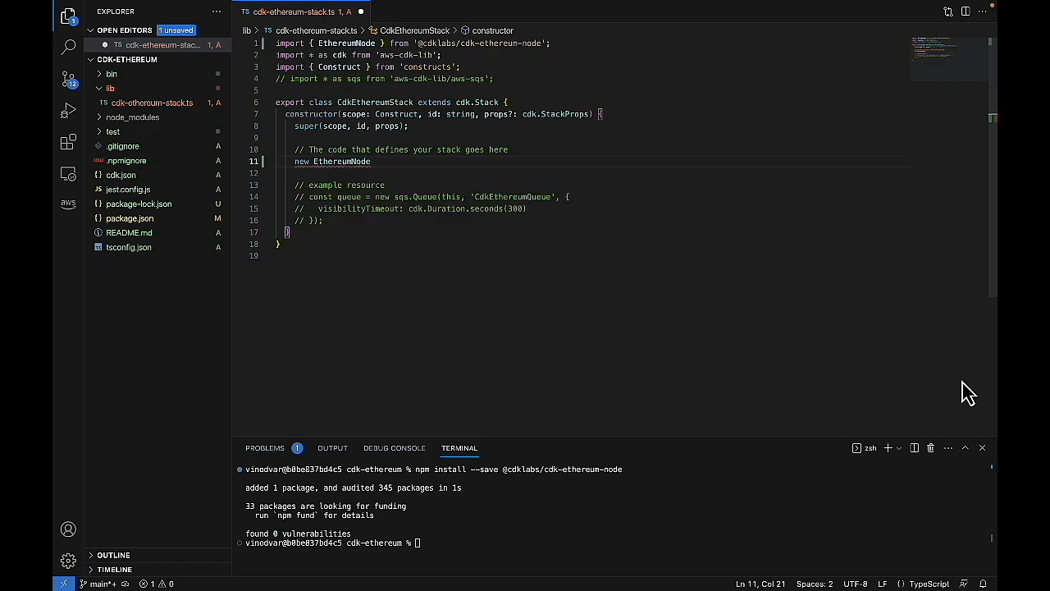
pyautogui.write('(this')
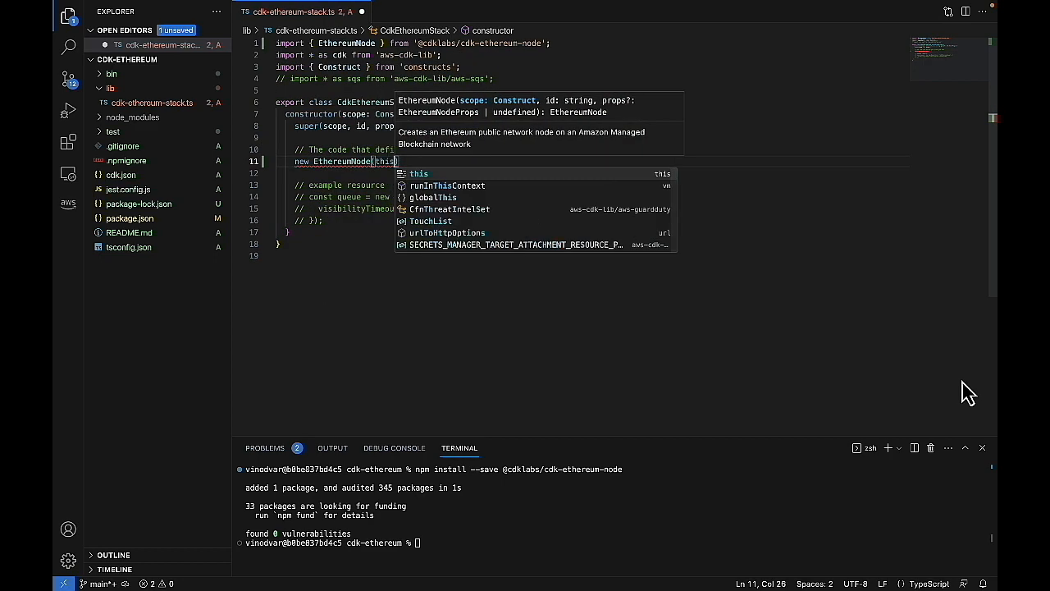
pyautogui.write(", ''")
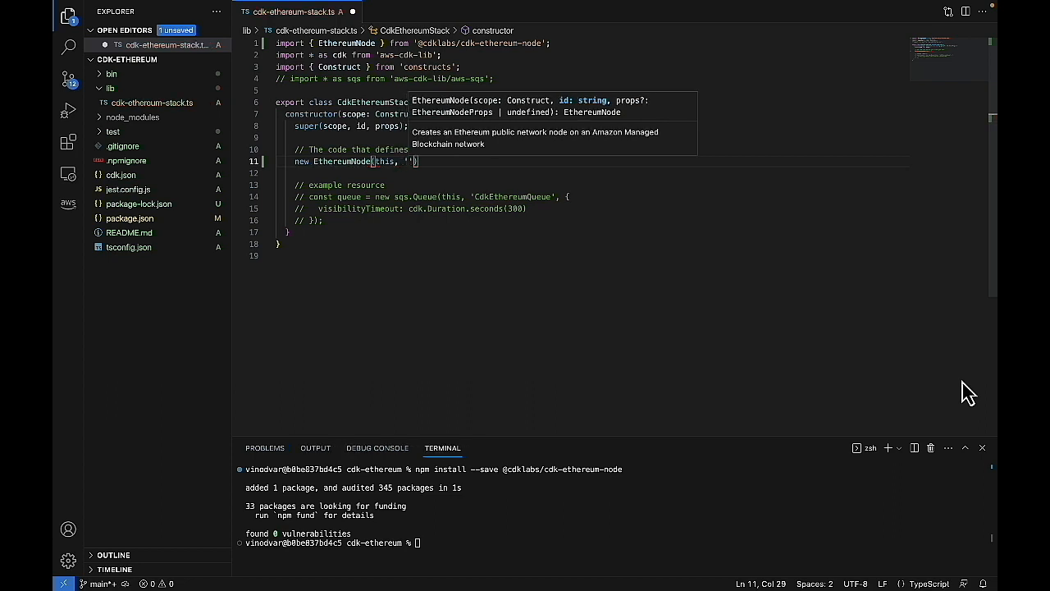
pyautogui.write('Ethere')
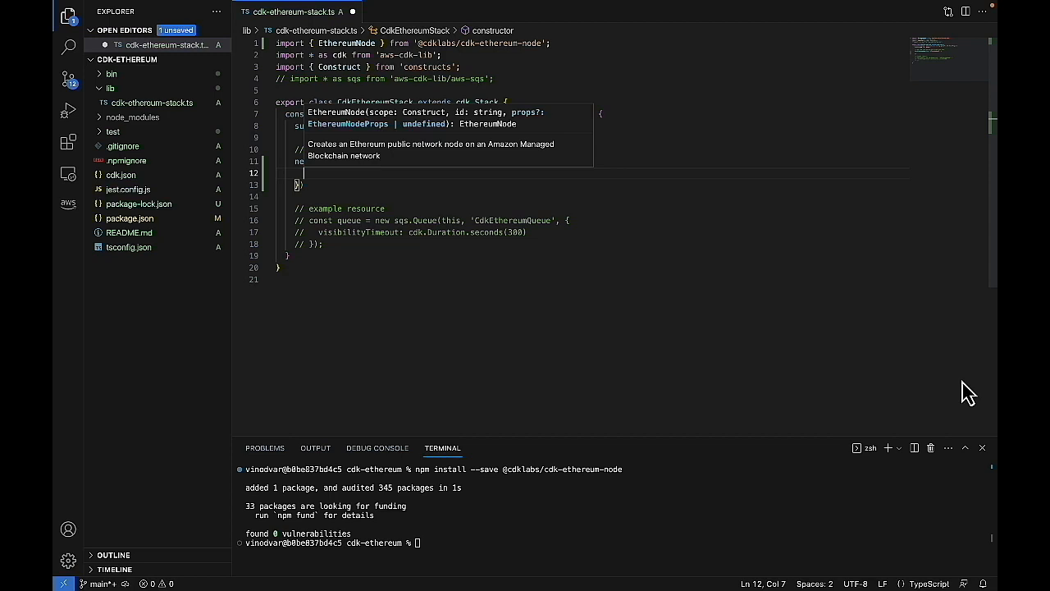
# - Set props network: Network.GOERLI, instanceType: InstanceType.STANDARD5_LARGE, availabilityZone: 'us-east-1a'
pyautogui.write('network: Network')
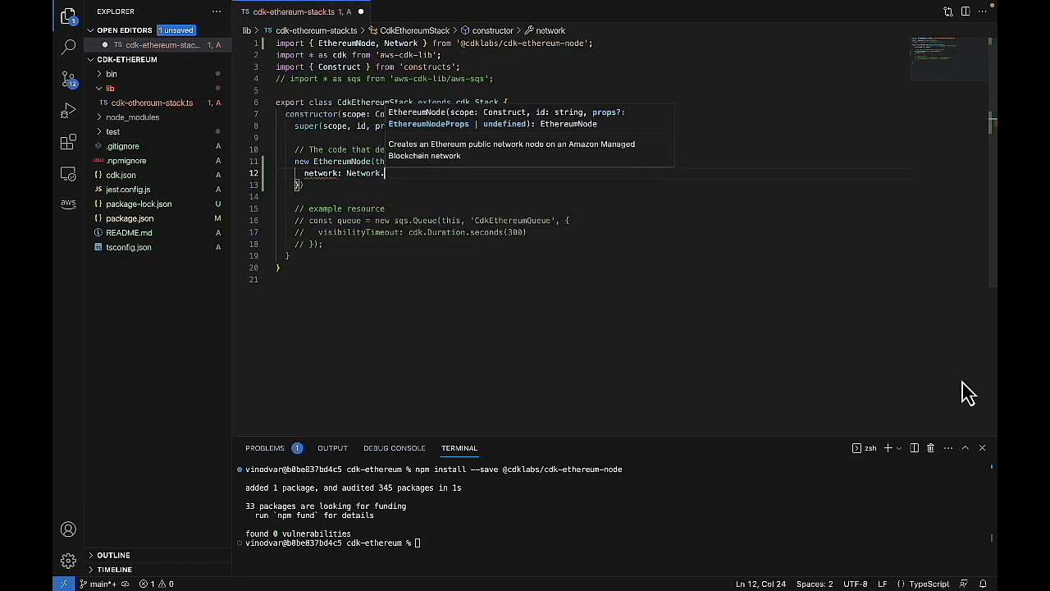
pyautogui.write('.')
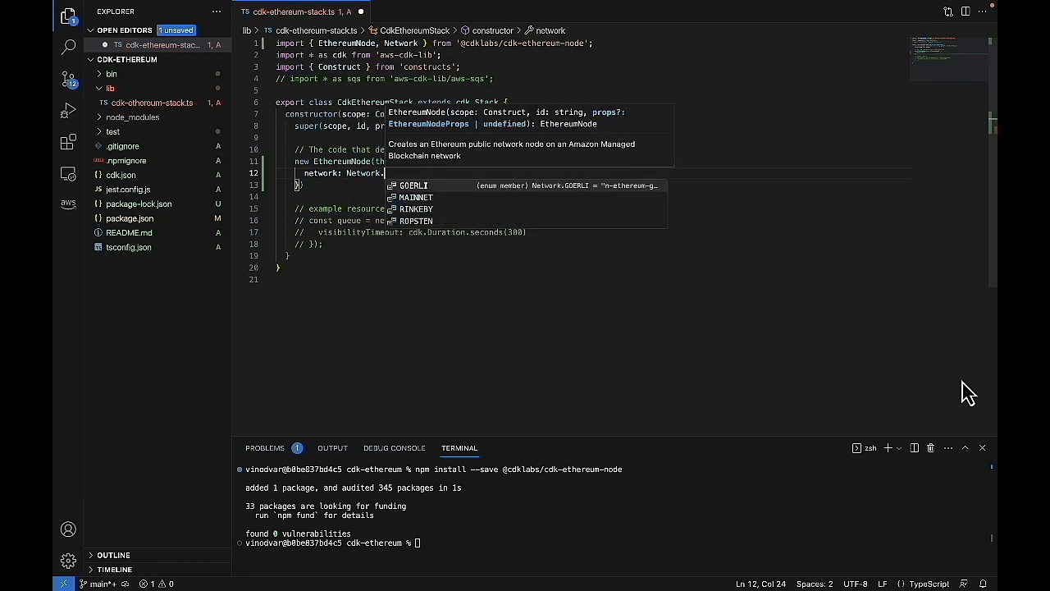
pyautogui.click(413, 184)
pyautogui.write('instanceType')
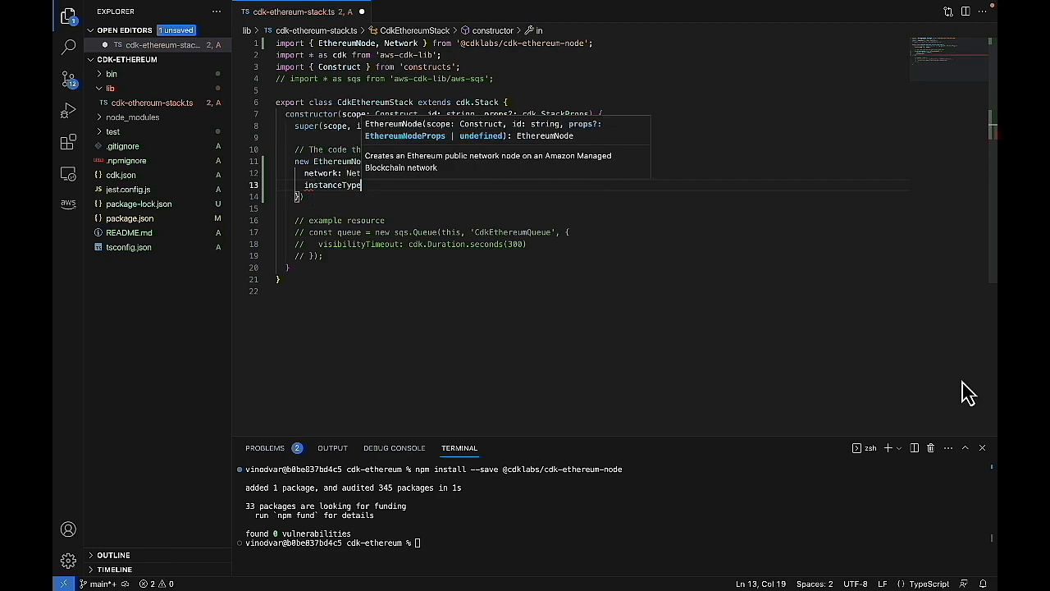
pyautogui.write('In')
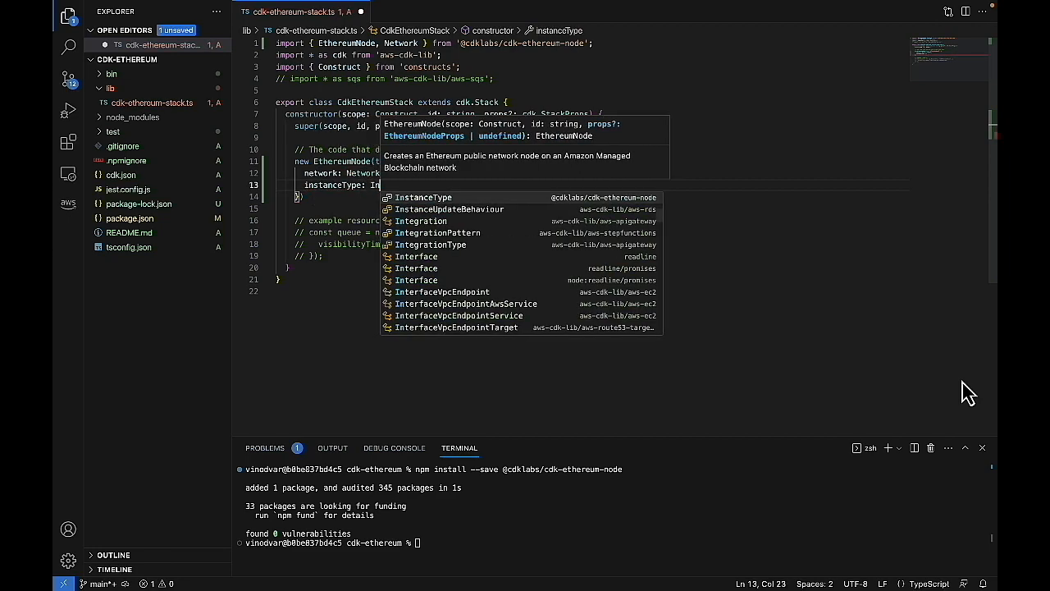
pyautogui.write('InstanceType.STANDARD5_LARGE')
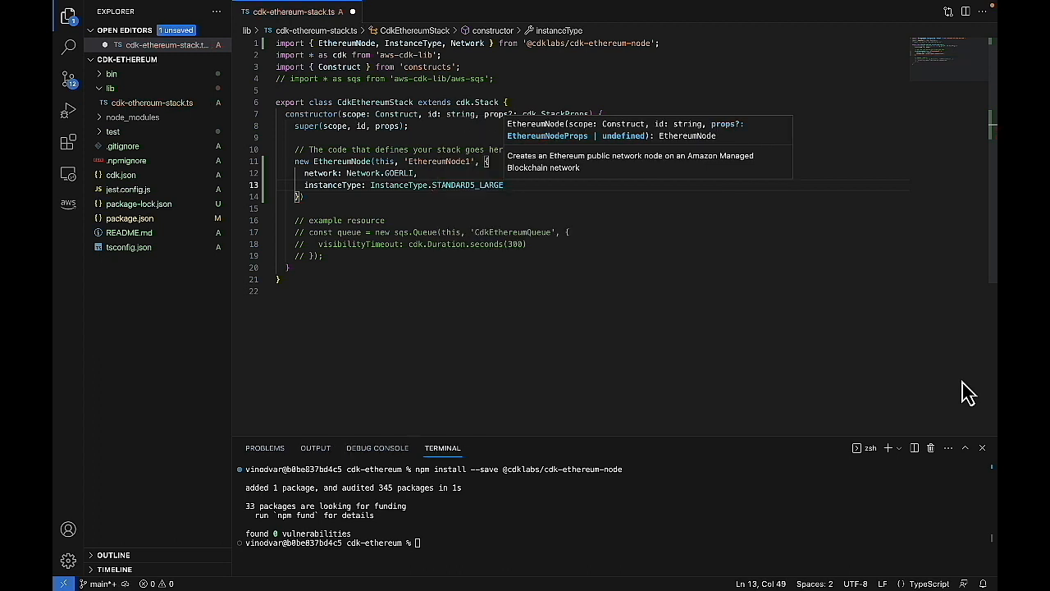
pyautogui.write(',')
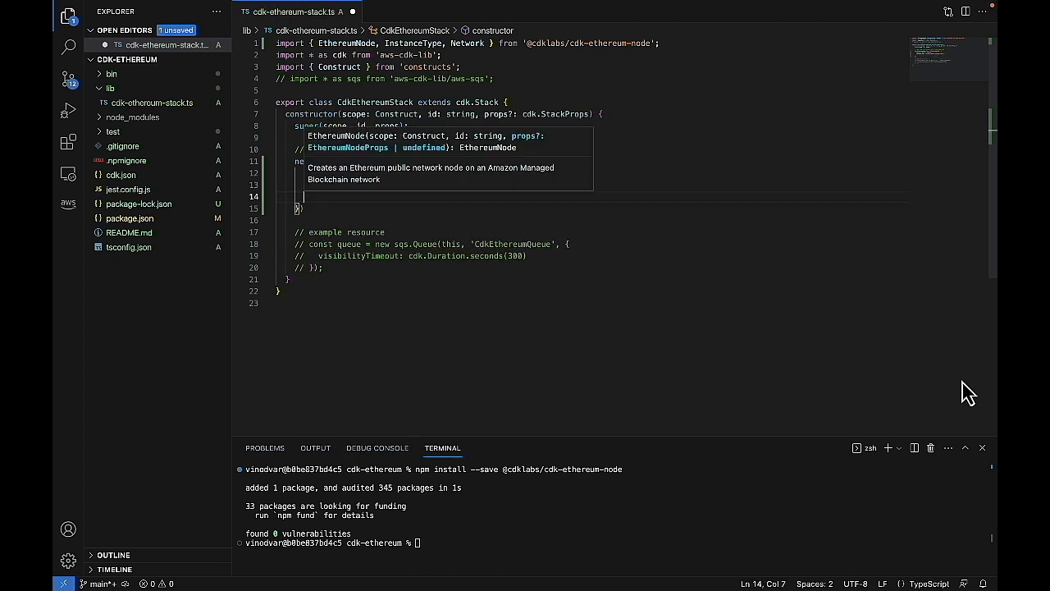
pyautogui.write('a')
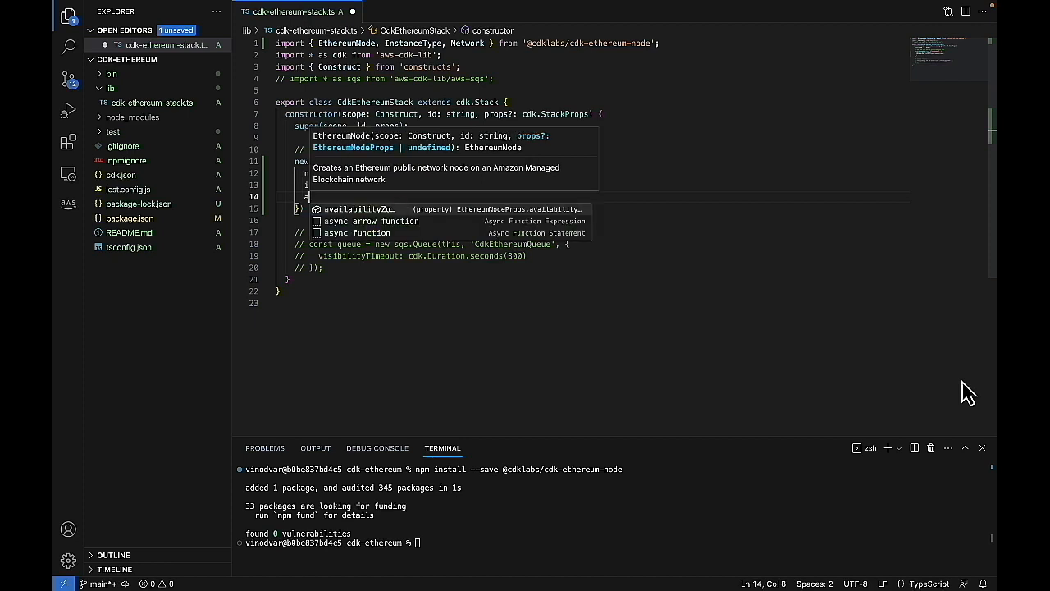
pyautogui.write("availabilityZone: 'us-east-1a")
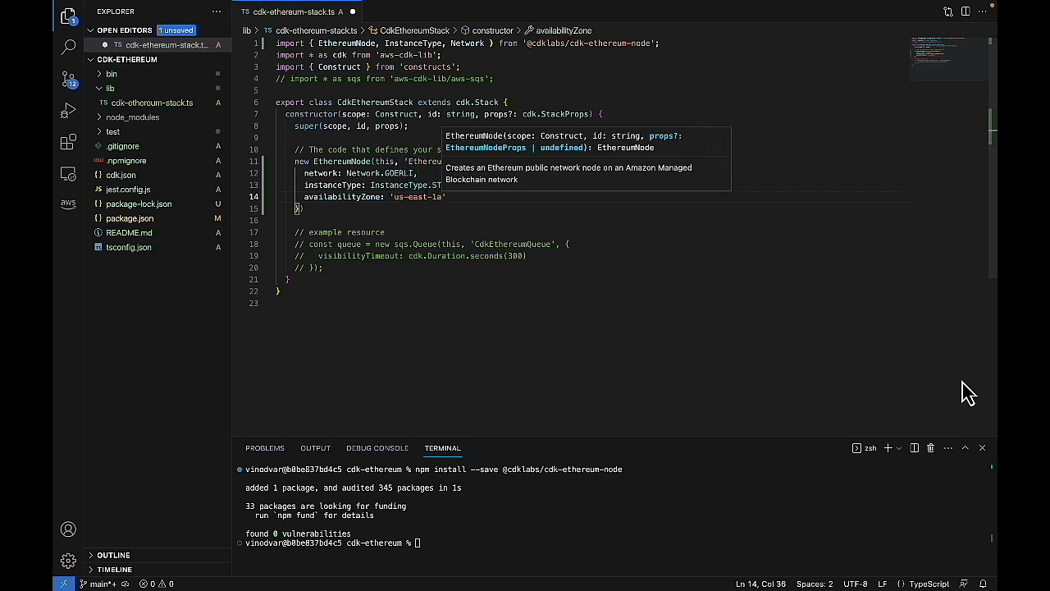
pyautogui.moveTo(344, 210)
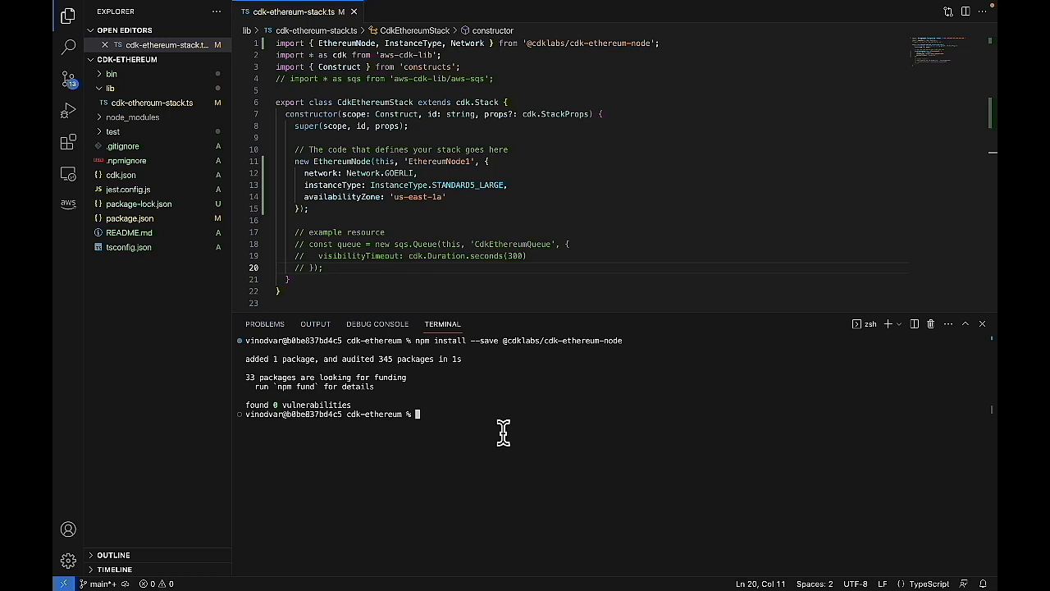
# - Run cdk bootstrap then cdk synth and review the AWS::ManagedBlockchain::Node template output
pyautogui.write('cdk bootstrap')
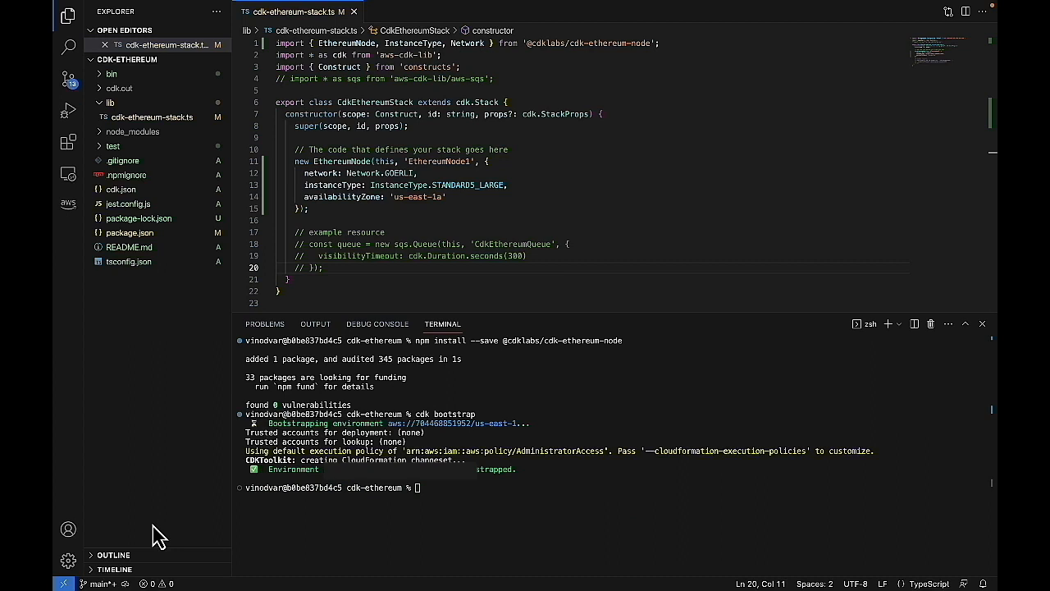
pyautogui.moveTo(469, 507)
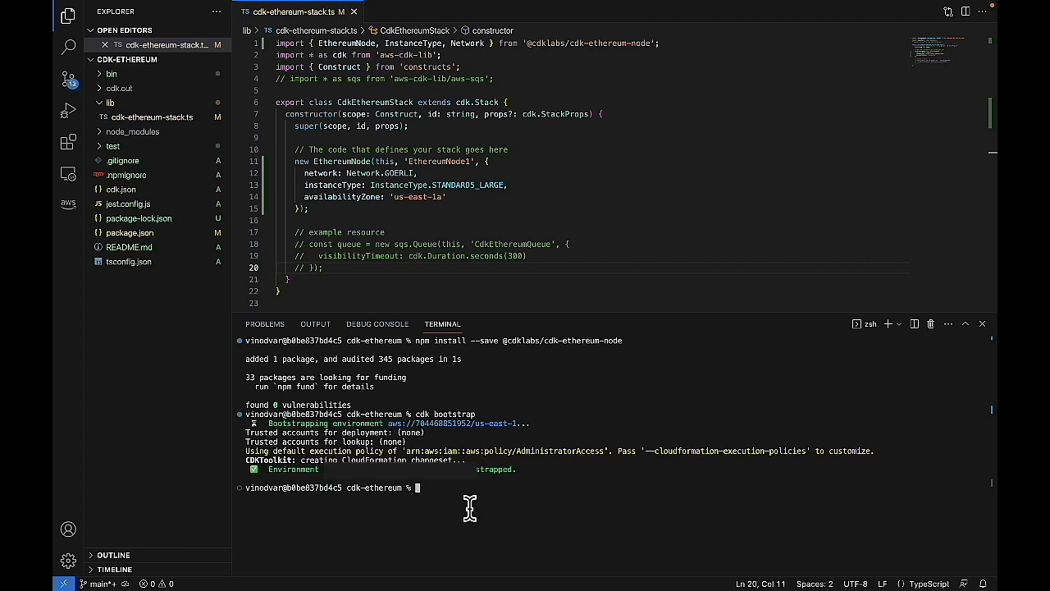
pyautogui.write('cdk synth')
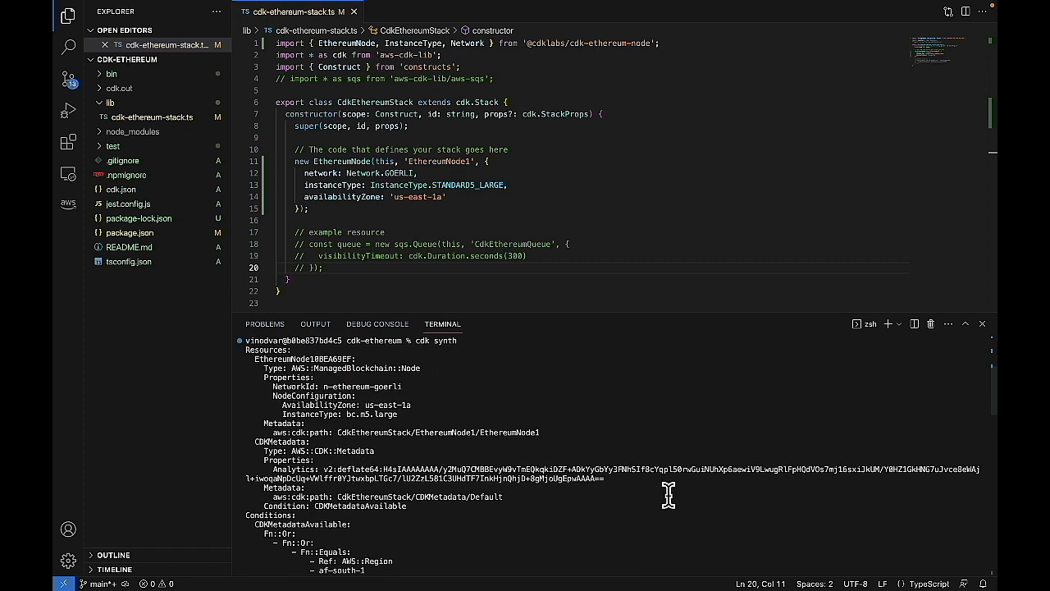
pyautogui.moveTo(441, 368)
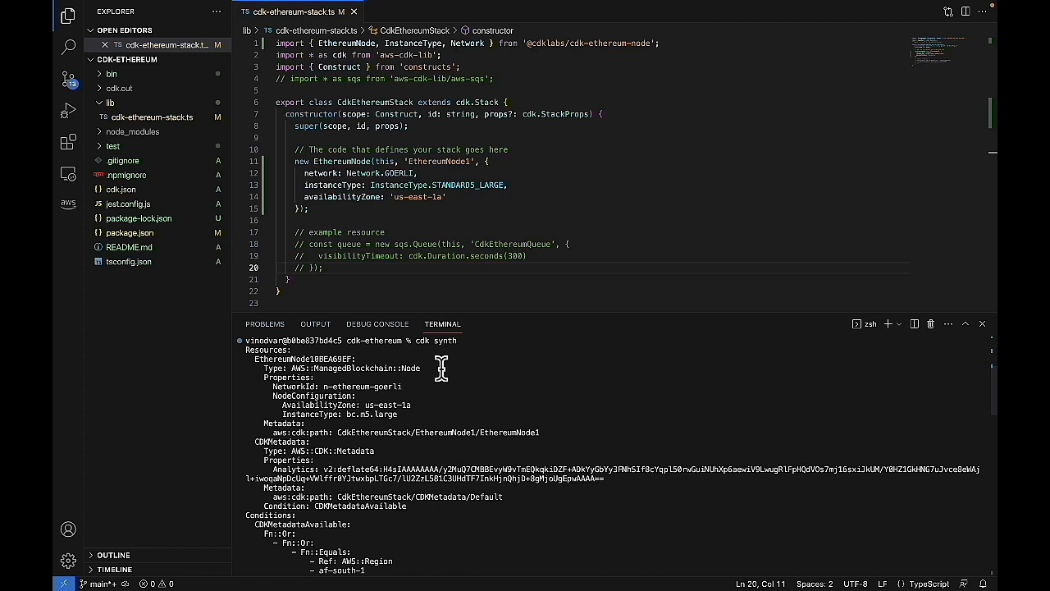
pyautogui.moveTo(407, 387)
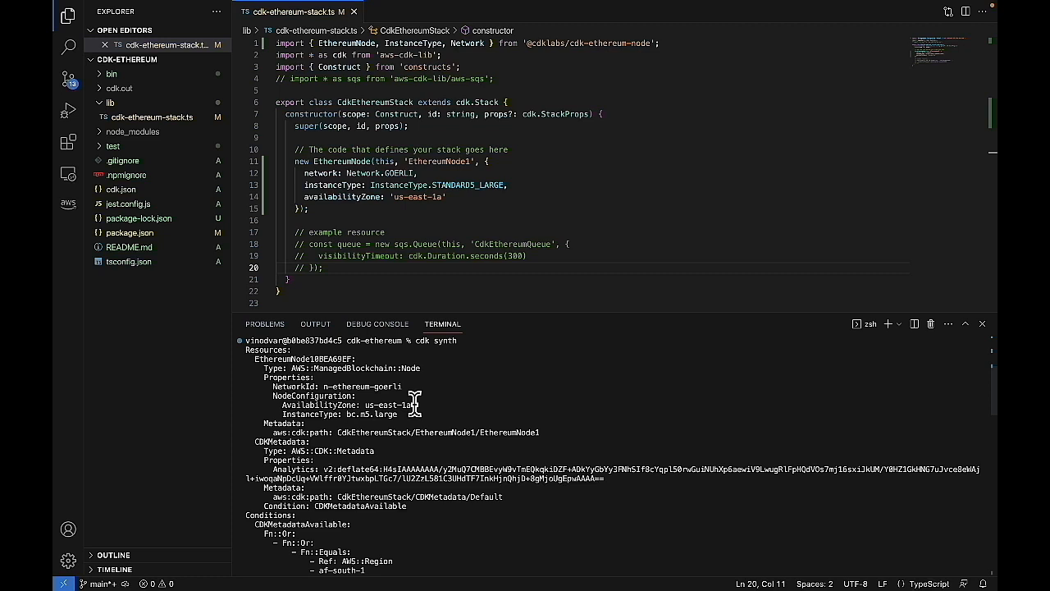
pyautogui.moveTo(414, 416)
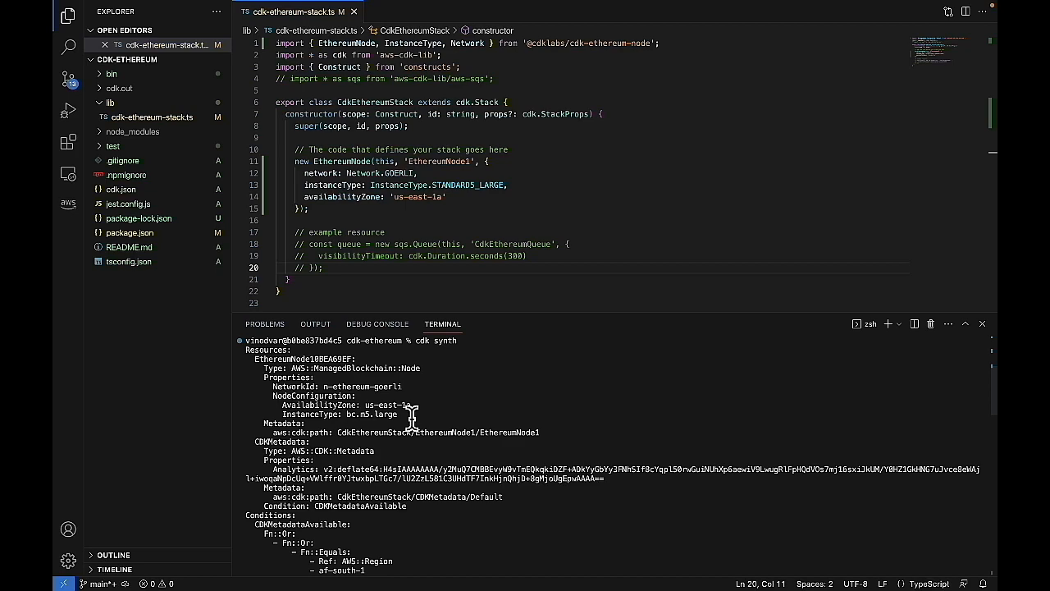
pyautogui.scroll(-3)
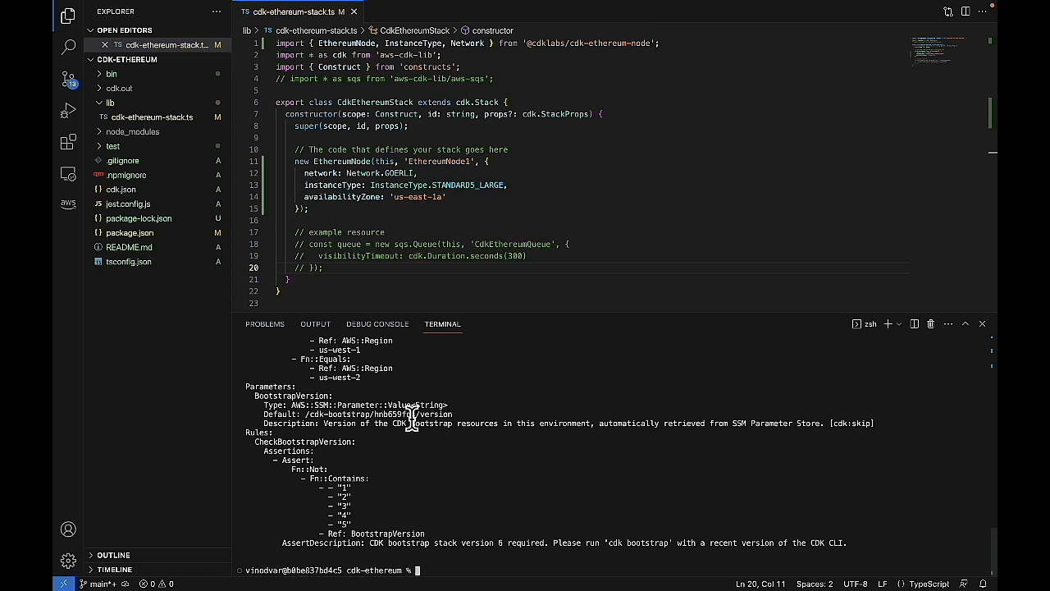
# - Run cdk deploy to start deploying the Ethereum node stack to AWS
pyautogui.write('cdk')
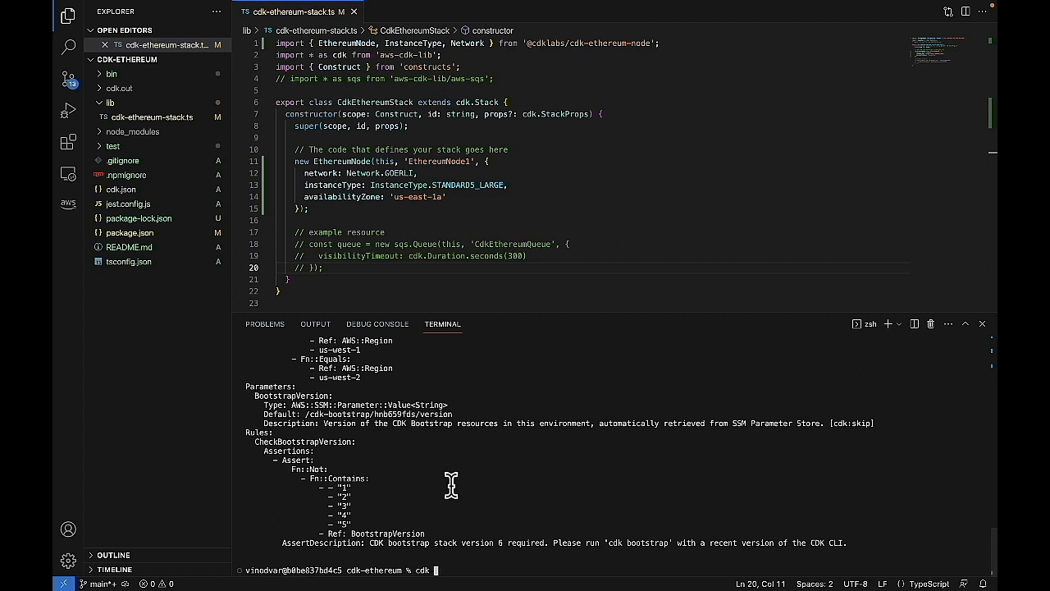
pyautogui.write('deploy')
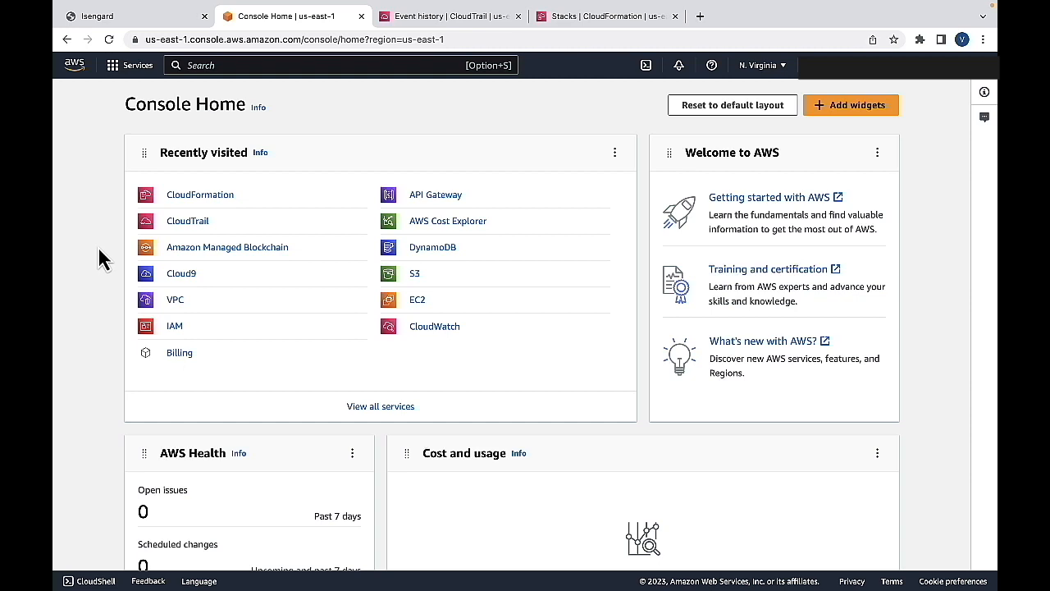
# - Go to Amazon Managed Blockchain and the Ethereum Testnet Goerli network's details page
pyautogui.click(227, 246)
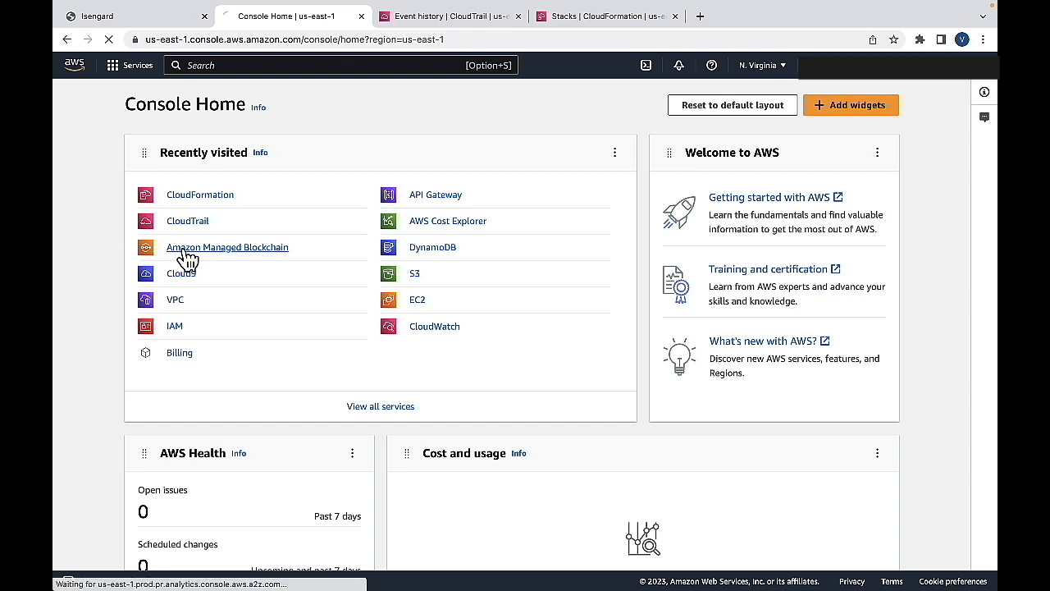
pyautogui.click(227, 246)
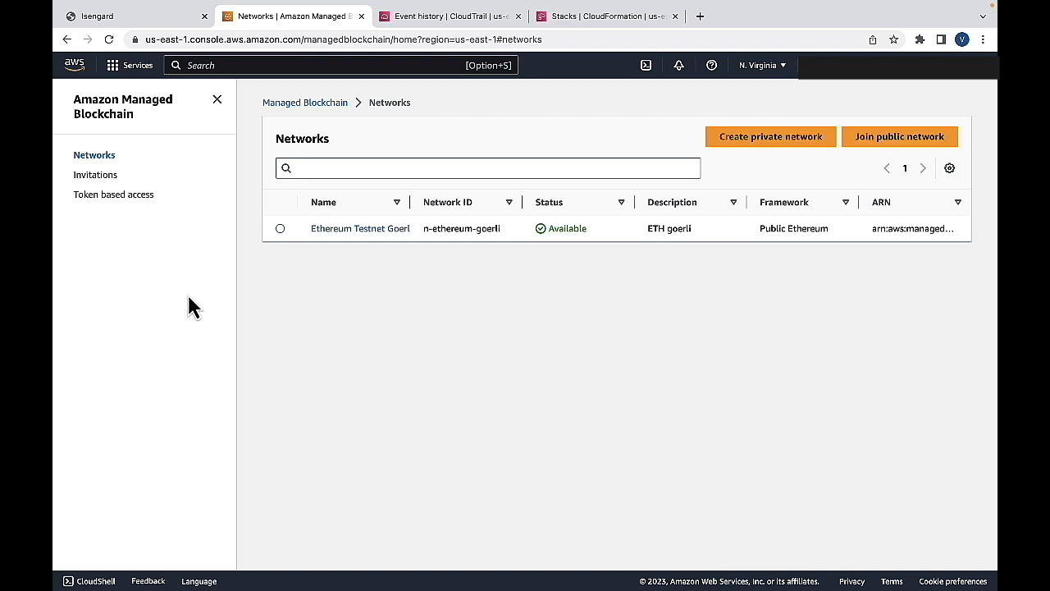
pyautogui.moveTo(436, 252)
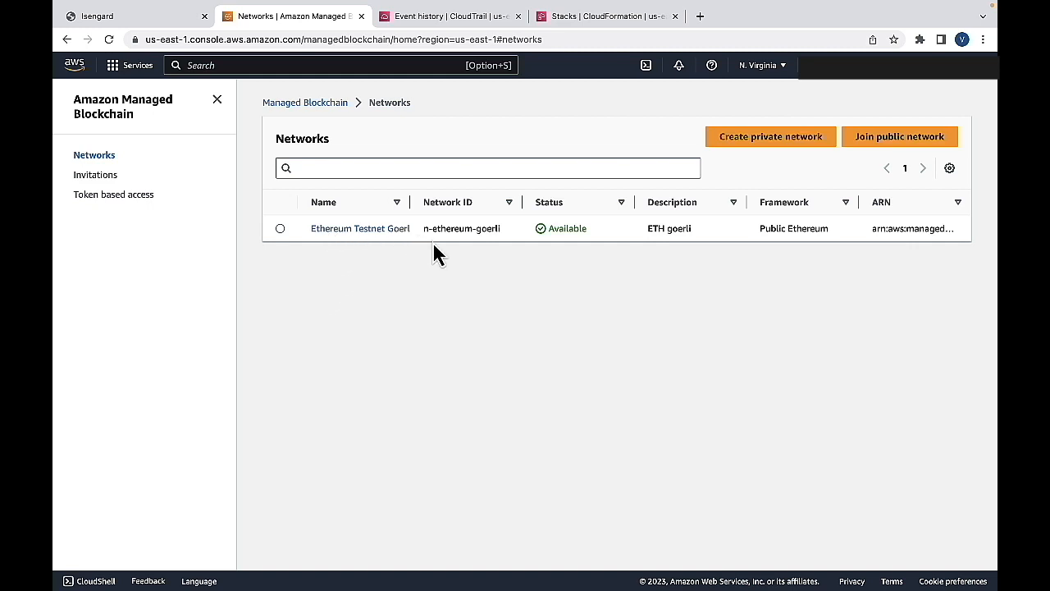
pyautogui.moveTo(453, 255)
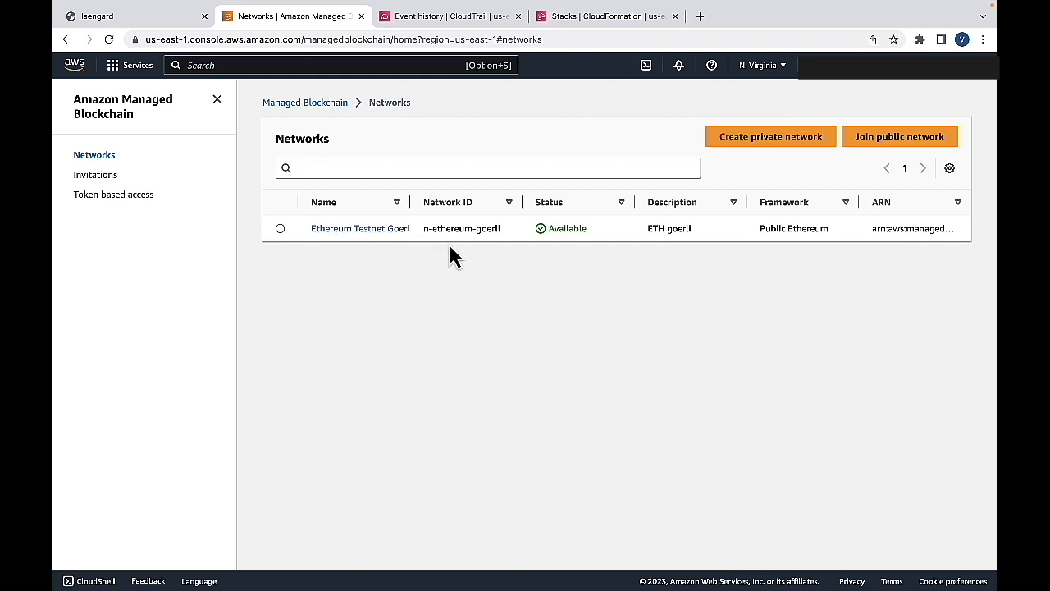
pyautogui.moveTo(369, 253)
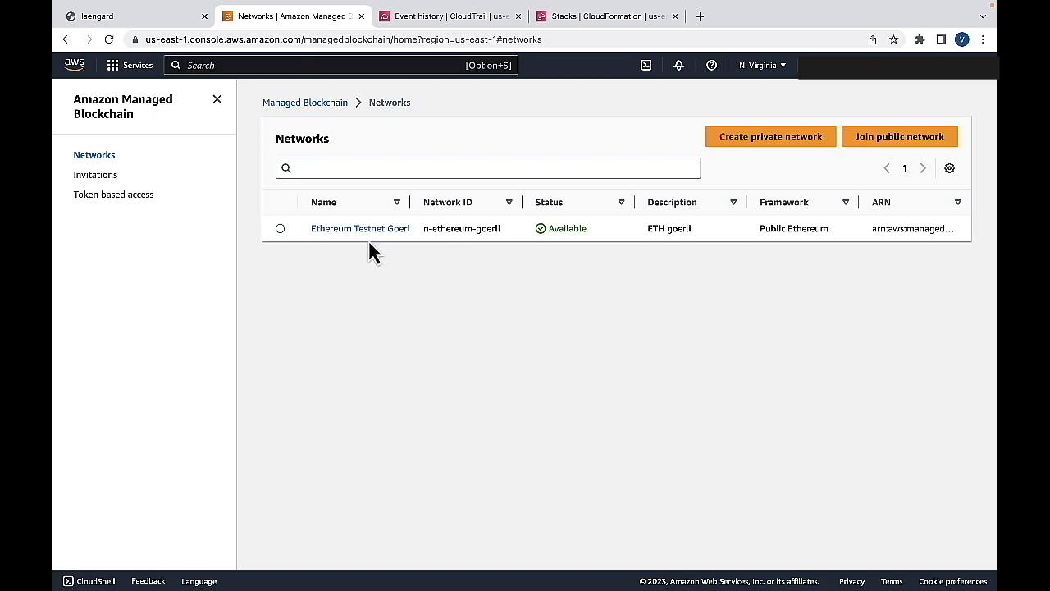
pyautogui.click(359, 228)
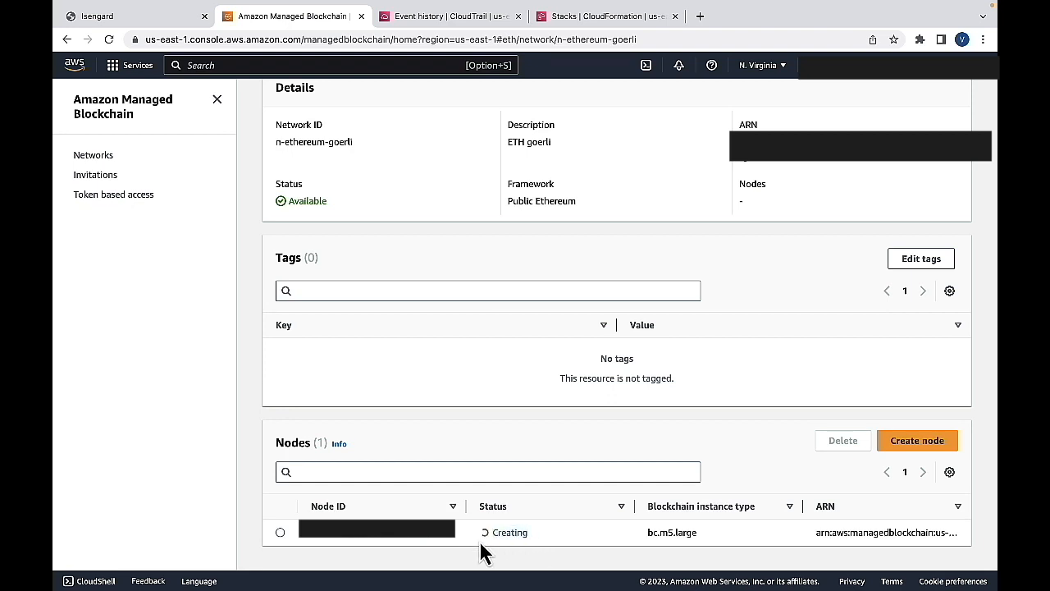
# - View the node's details: bc.m5.large in us-east-1a, status Creating
pyautogui.click(377, 532)
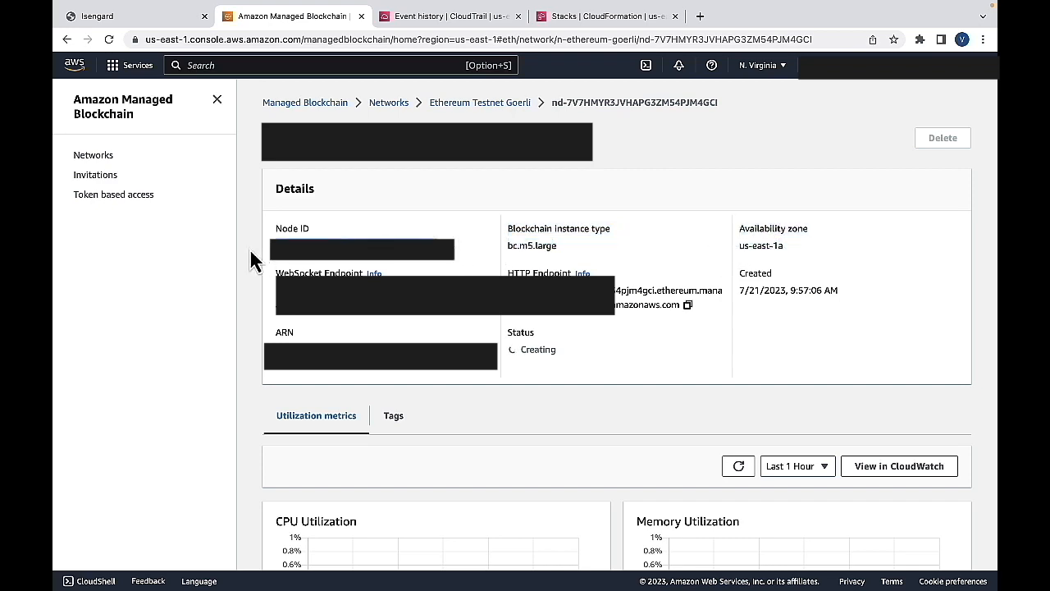
pyautogui.moveTo(210, 299)
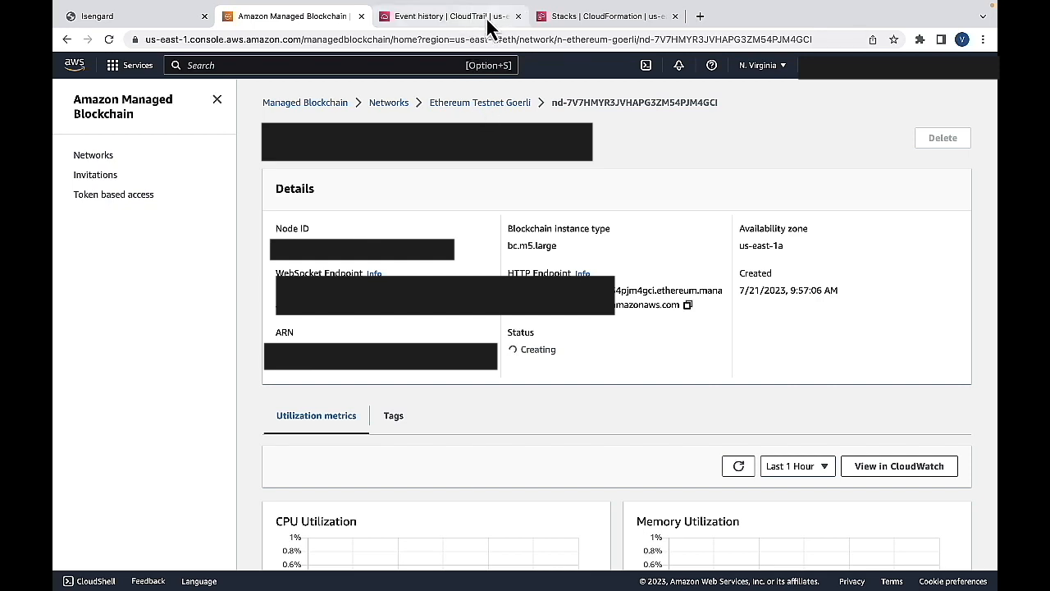
# - View CdkEthereumStack's events showing EthereumNode creation in progress, then move to CloudTrail event history
pyautogui.click(605, 17)
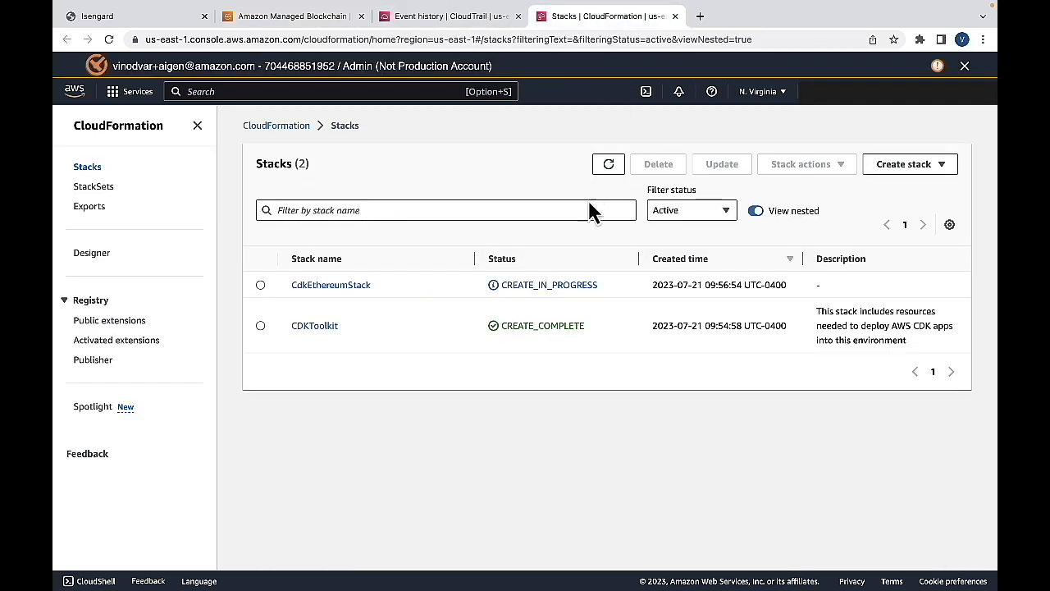
pyautogui.moveTo(332, 285)
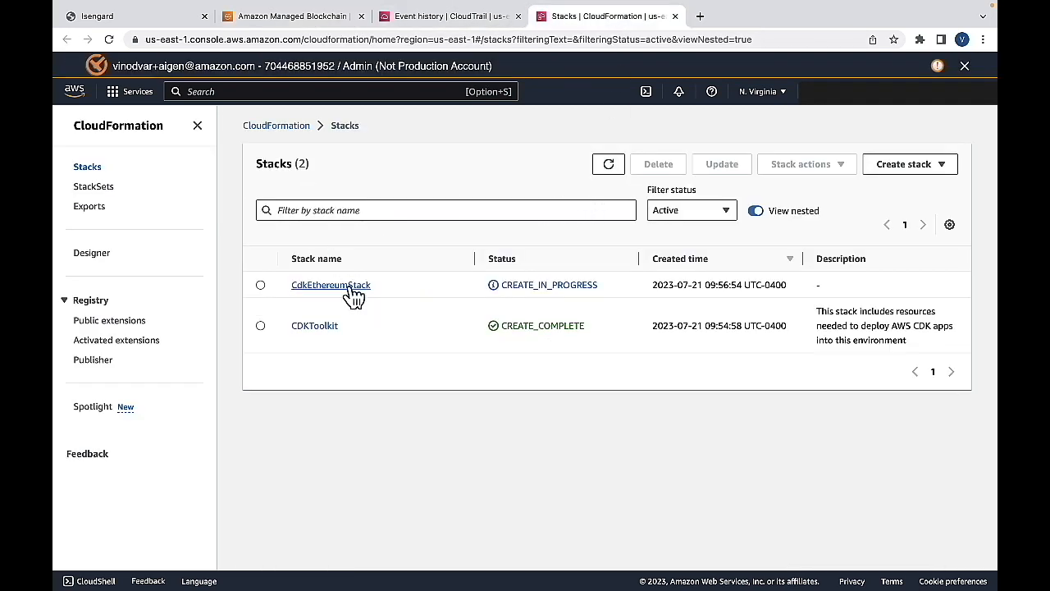
pyautogui.click(332, 286)
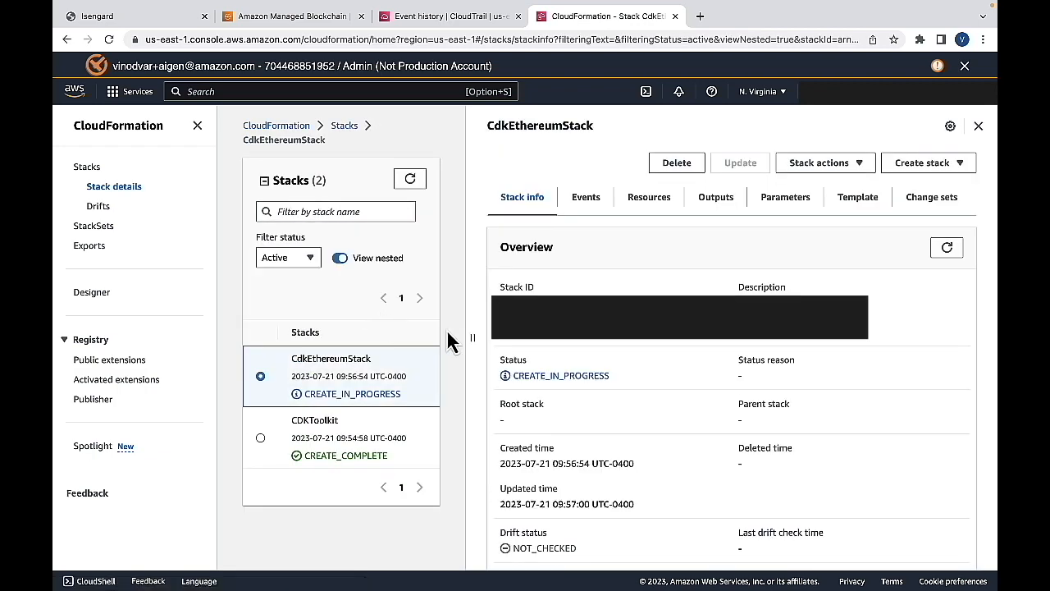
pyautogui.moveTo(549, 378)
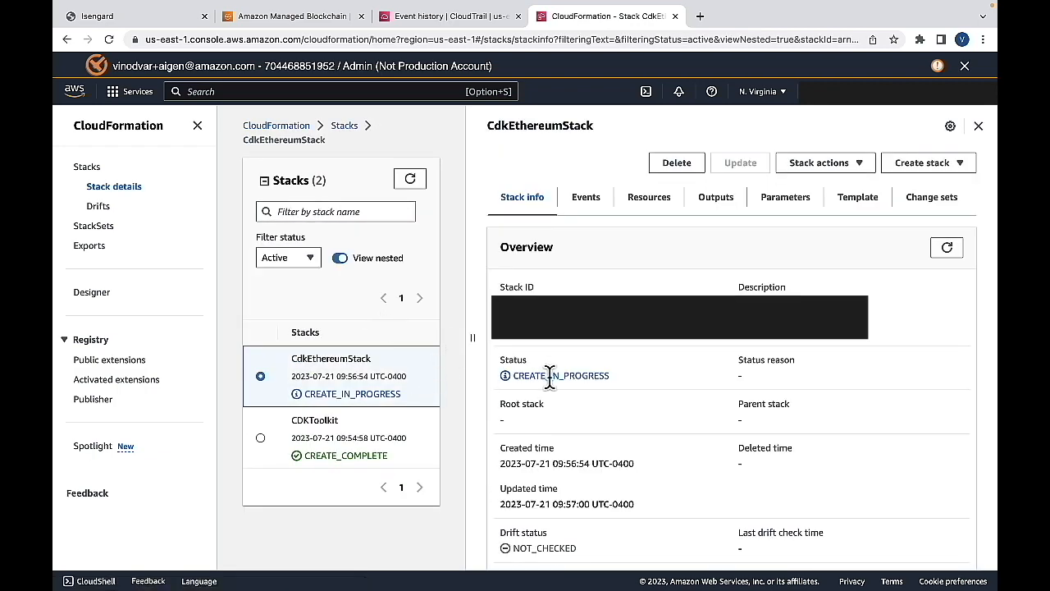
pyautogui.click(585, 197)
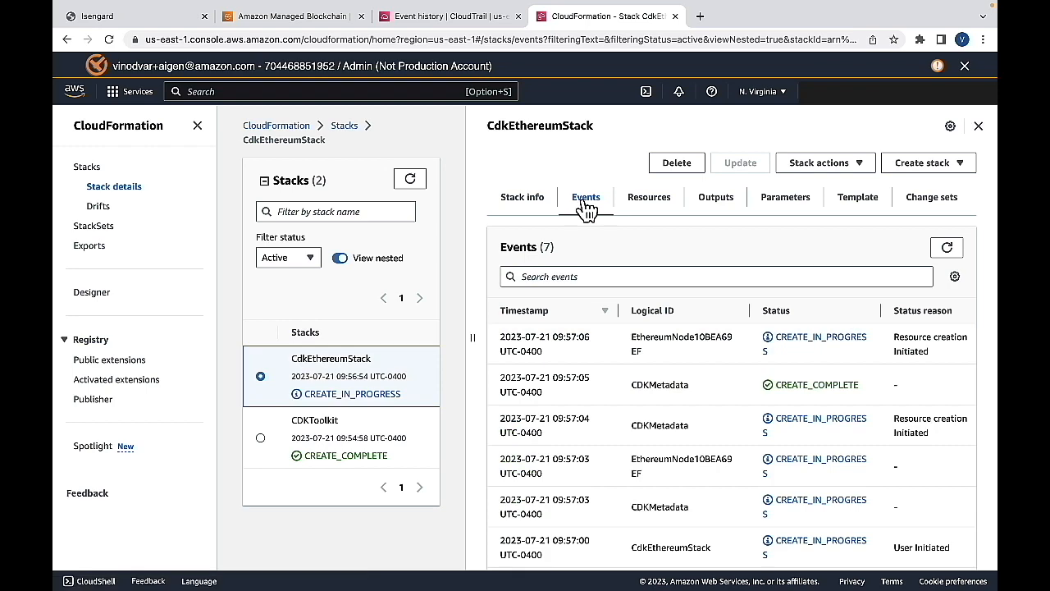
pyautogui.moveTo(603, 462)
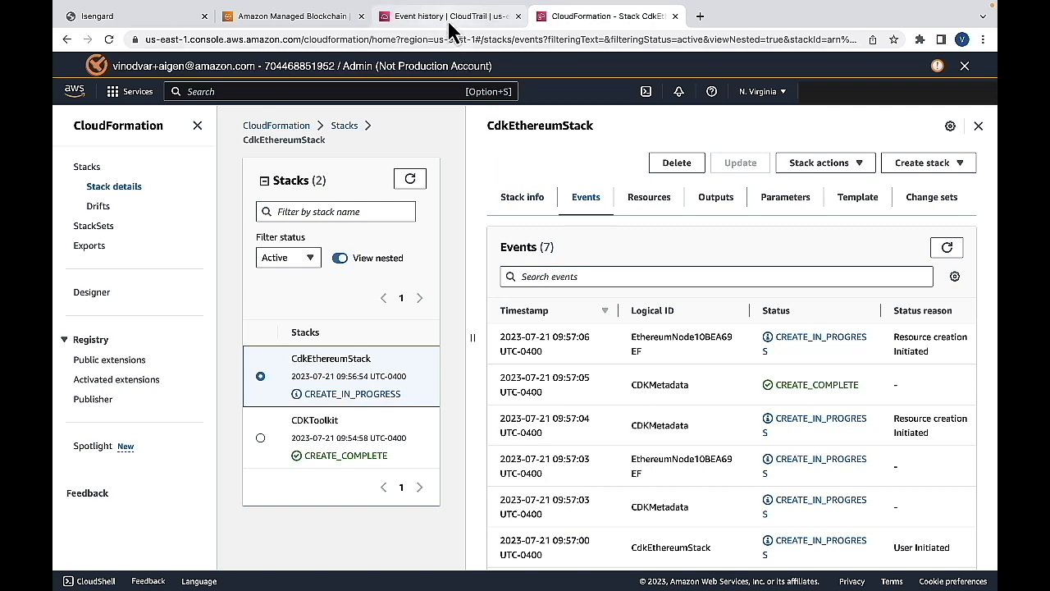
pyautogui.click(450, 16)
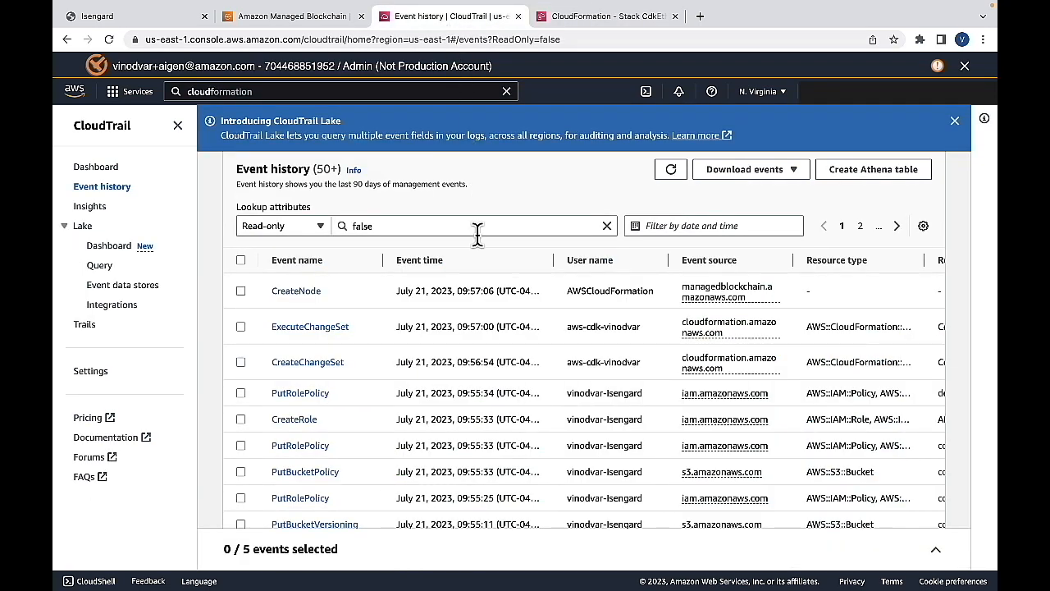
# - Read the CreateNode event's JSON record, then return to the node's details page, still Creating
pyautogui.click(296, 290)
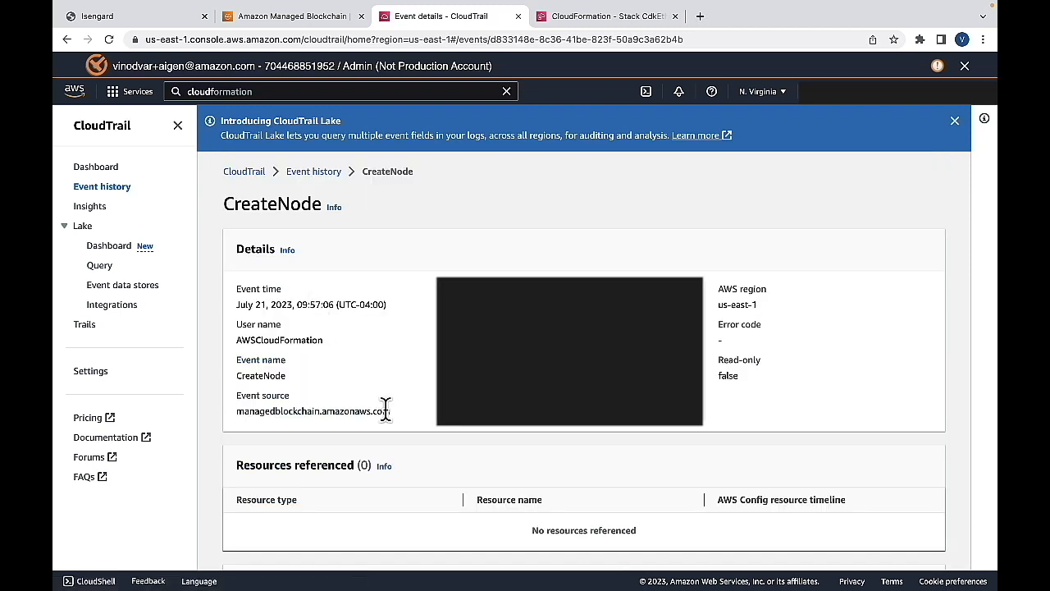
pyautogui.scroll(-3)
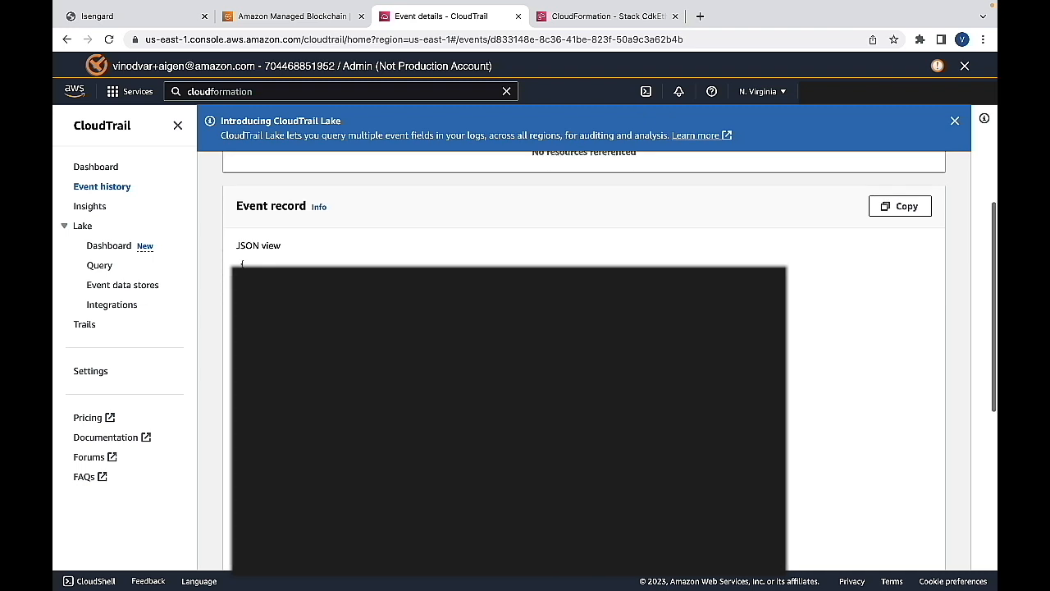
pyautogui.scroll(-3)
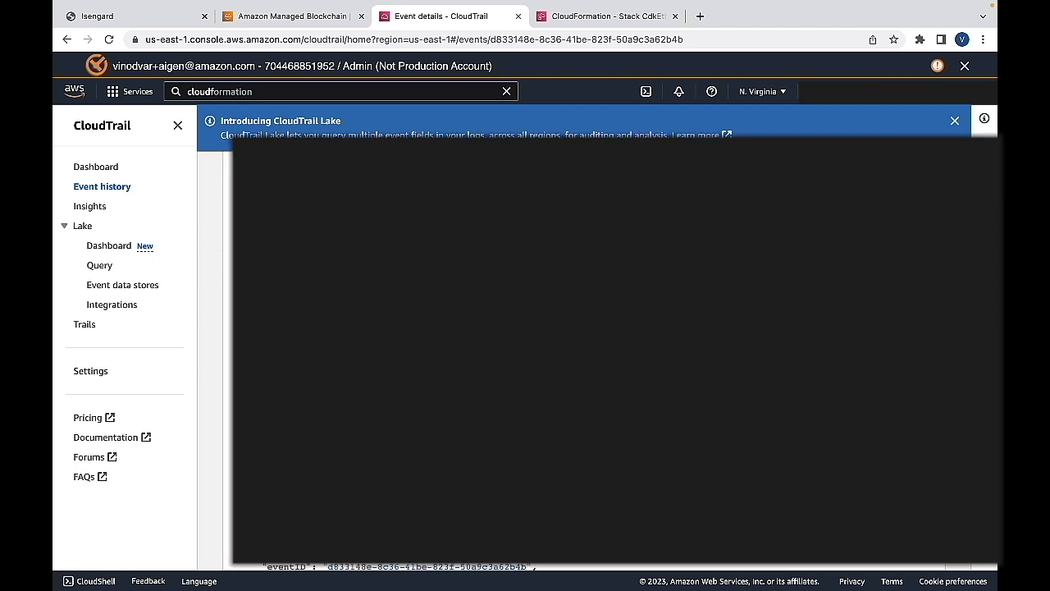
pyautogui.click(287, 16)
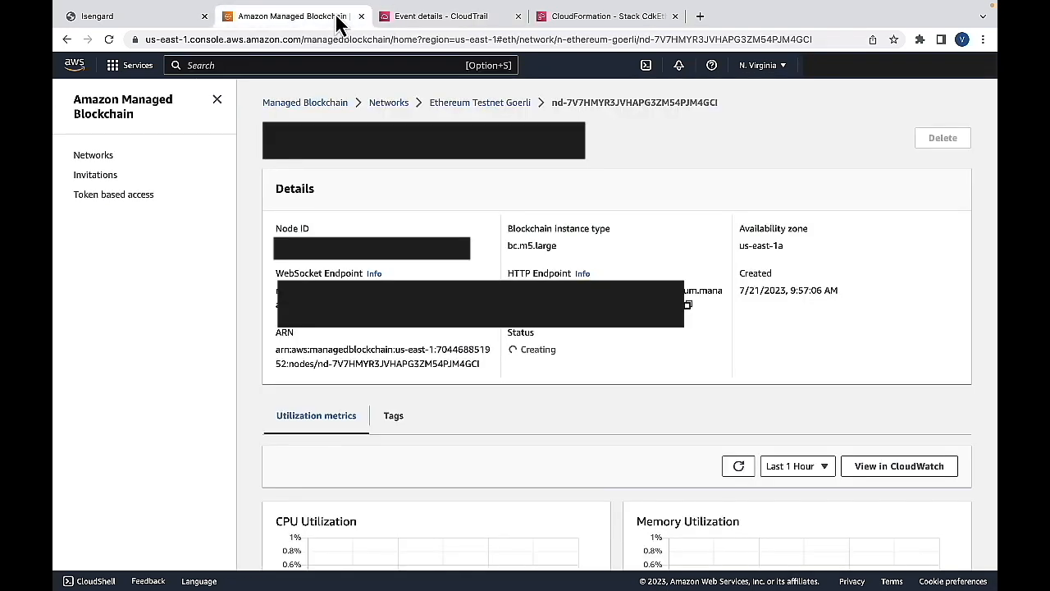
pyautogui.moveTo(254, 285)
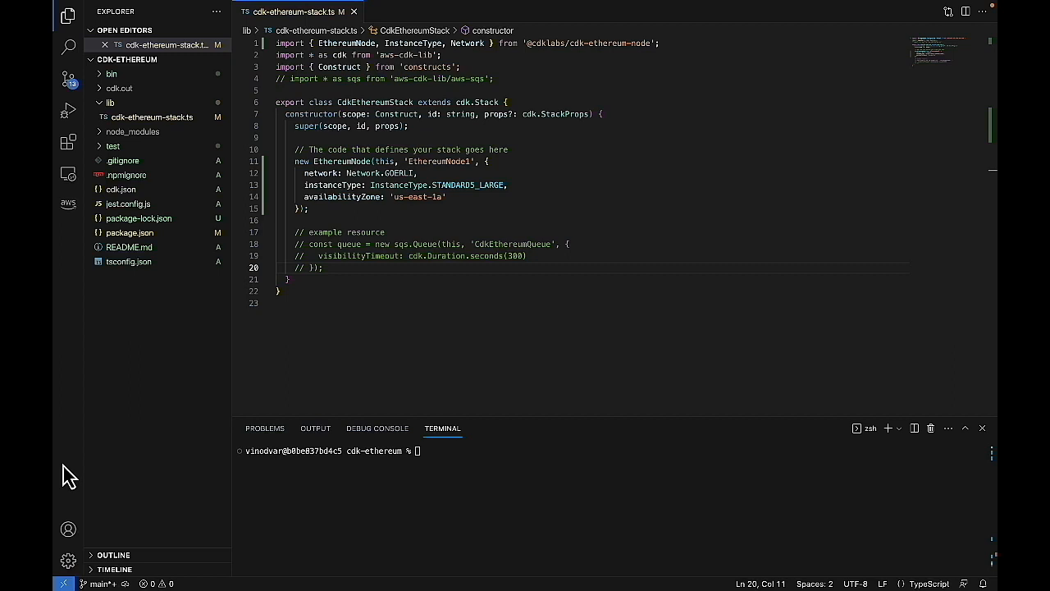
# - Run aws managedblockchain list-nodes for n-ethereum-goerli and confirm the node's Status is AVAILABLE
pyautogui.write('aws managedblockchain list-nodes --network-id n-ethereum-goerli')
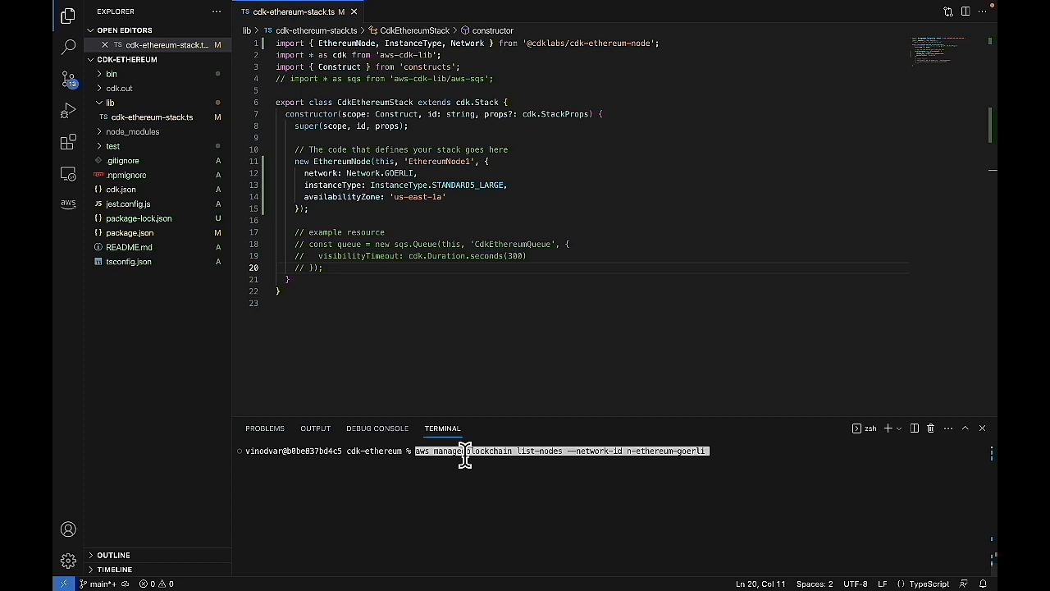
pyautogui.moveTo(477, 482)
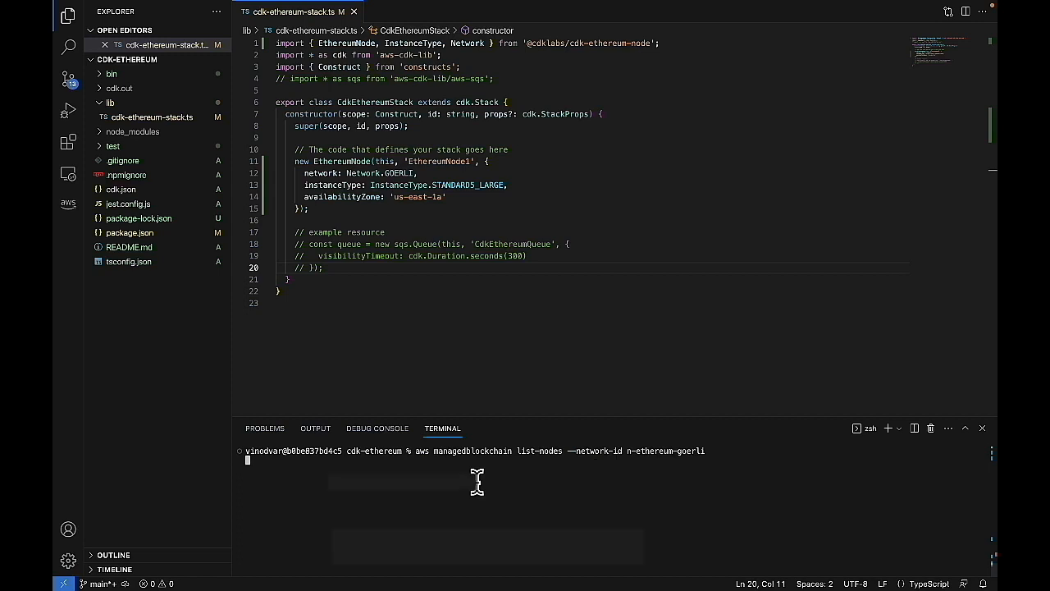
pyautogui.press('Enter')
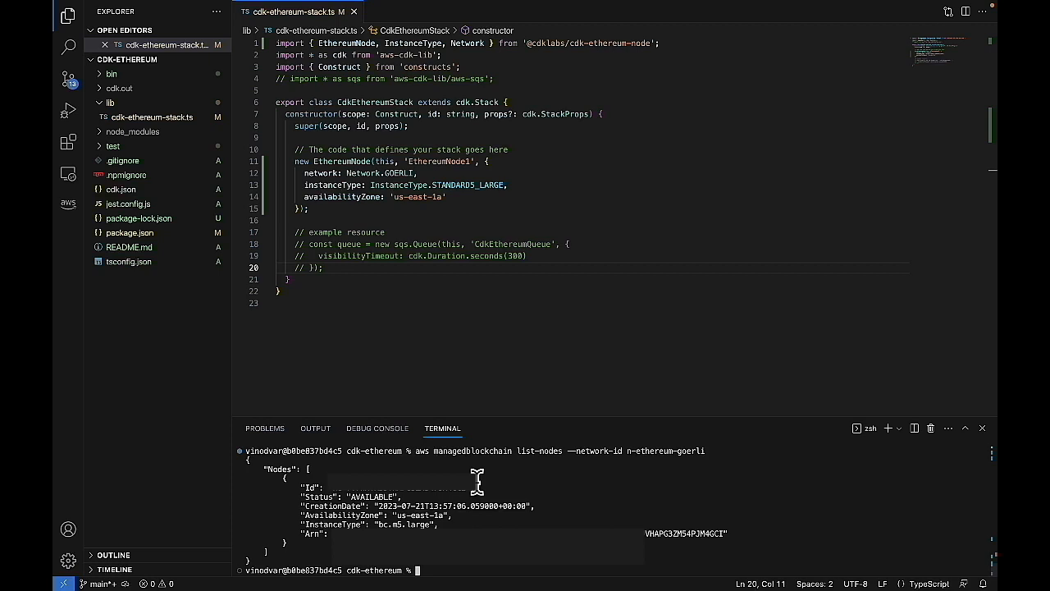
pyautogui.moveTo(548, 460)
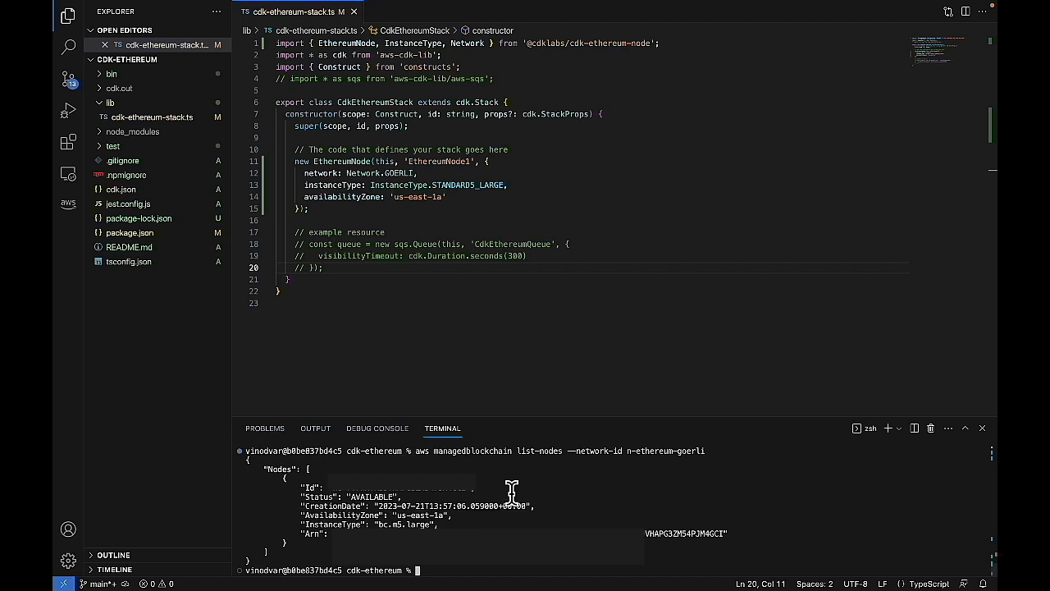
pyautogui.doubleClick(370, 496)
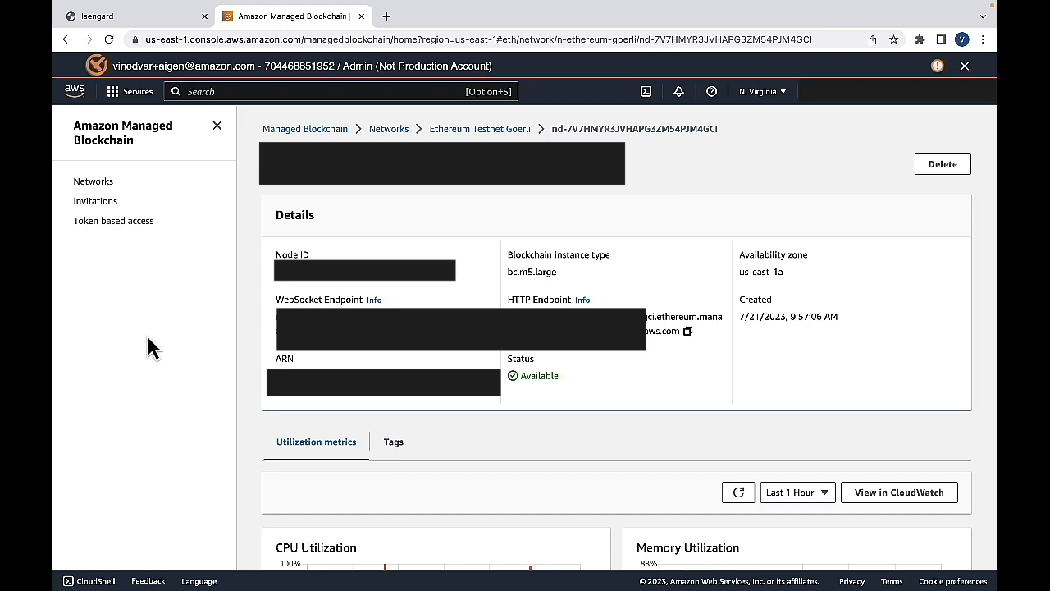
pyautogui.moveTo(516, 433)
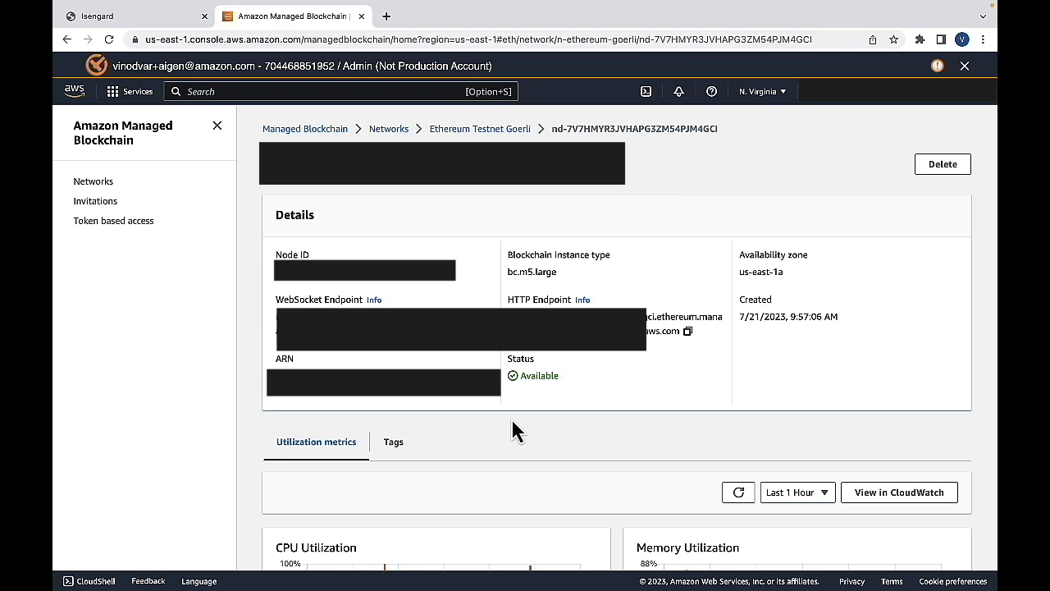